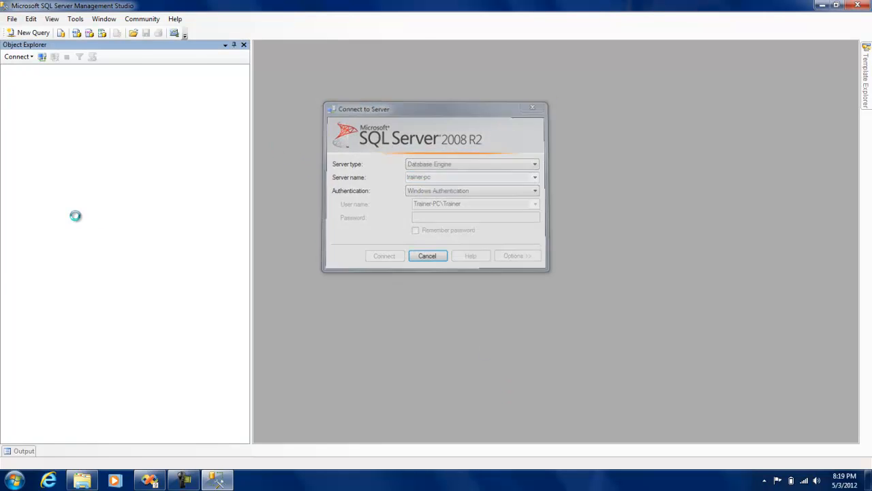
# Connect to the server, expand AdventureWorks tables, and right-click Sales.SalesTerritory.
pyautogui.click(384, 256)
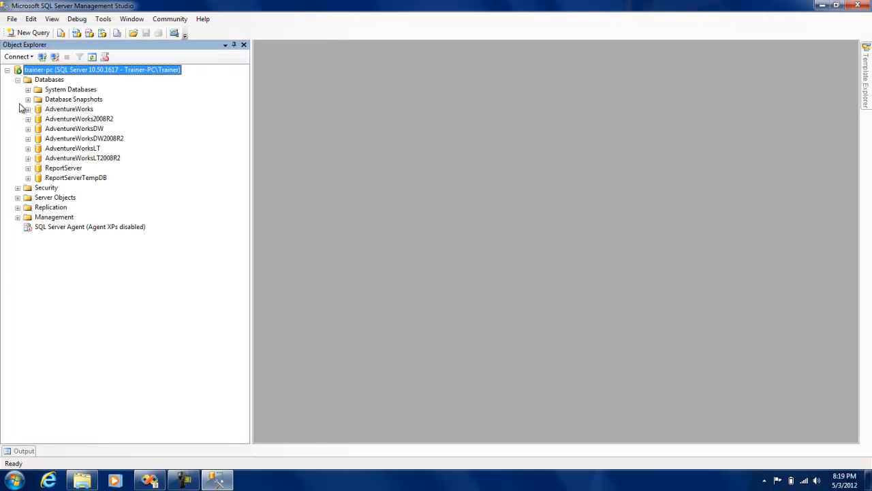
pyautogui.click(28, 109)
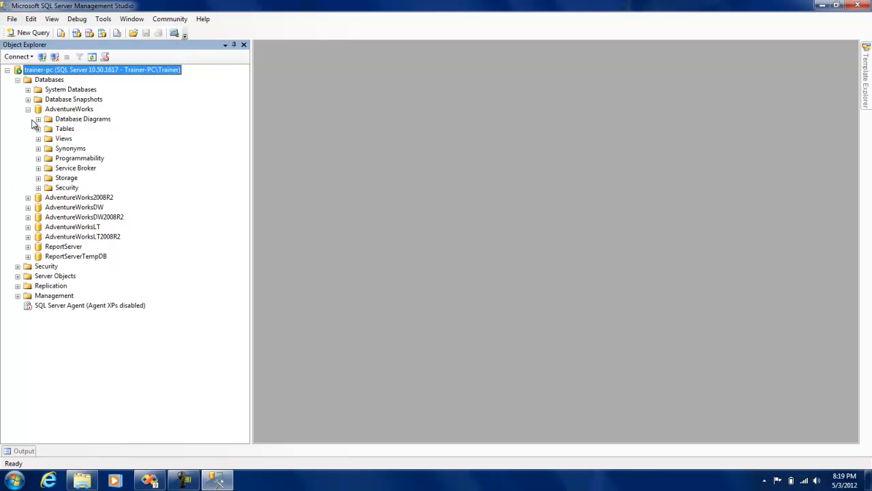
pyautogui.scroll(-3)
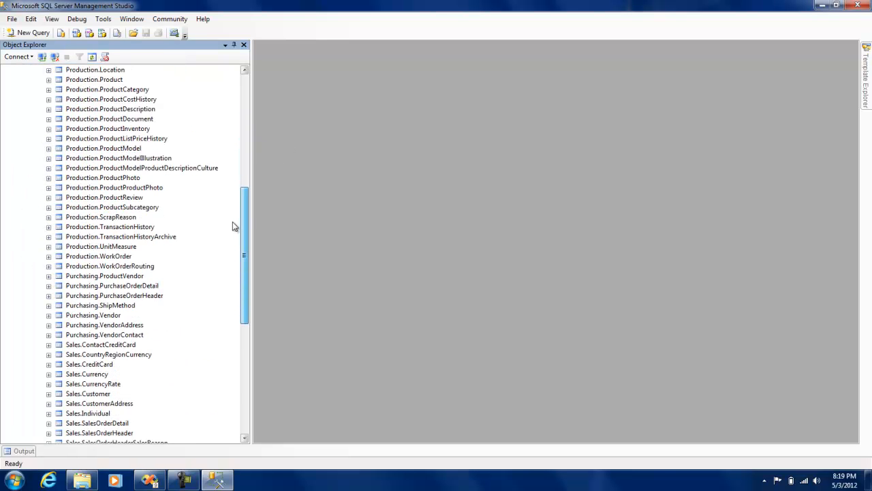
pyautogui.scroll(-3)
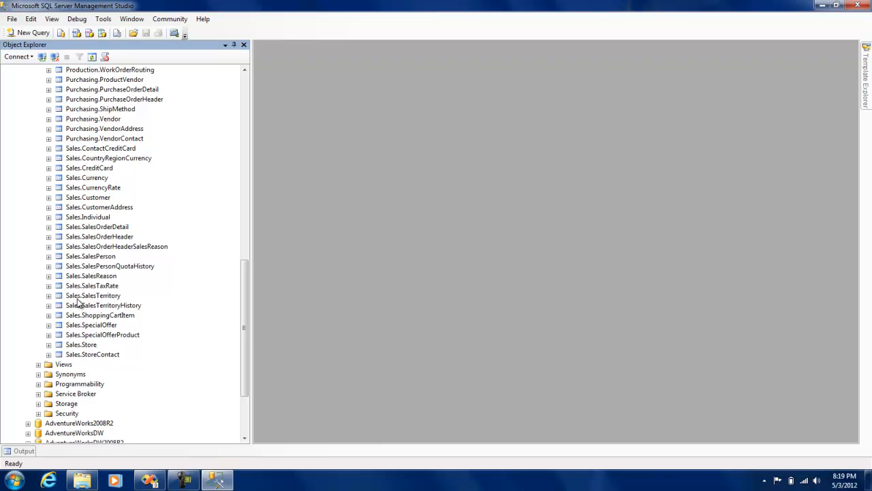
pyautogui.rightClick(93, 295)
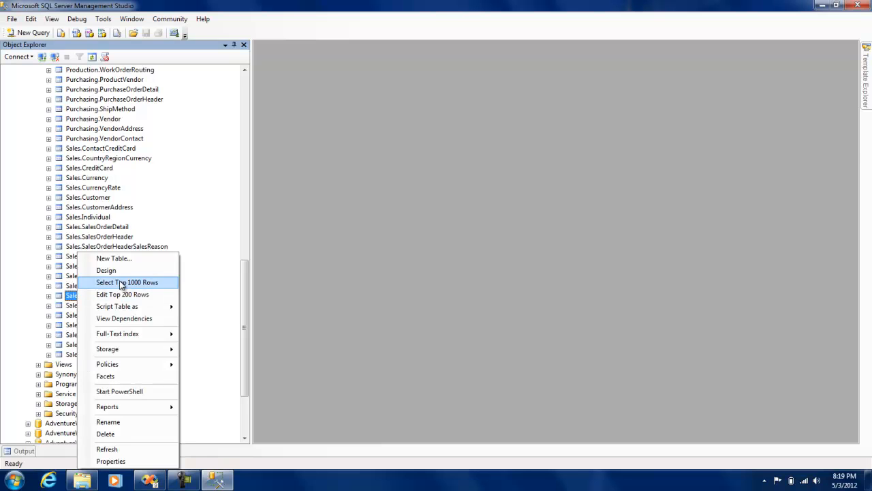
# Generate a Select Top 1000 Rows query for Sales.SalesTerritory.
pyautogui.click(127, 282)
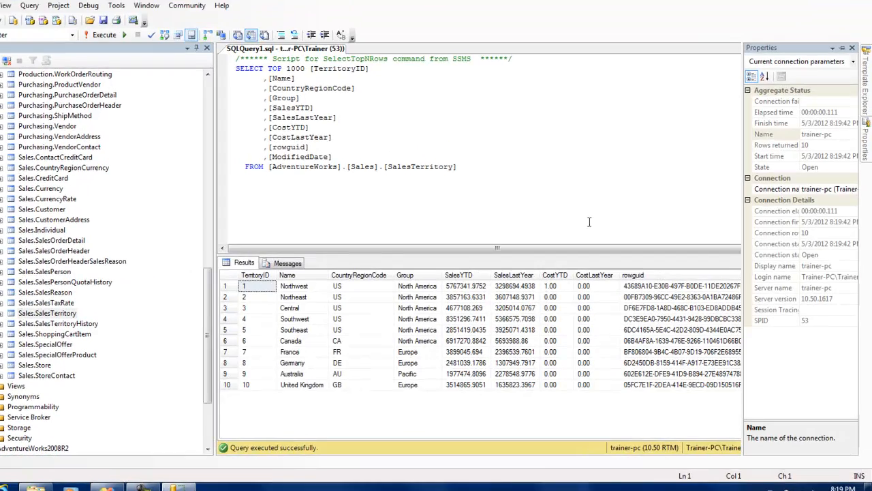
pyautogui.click(65, 8)
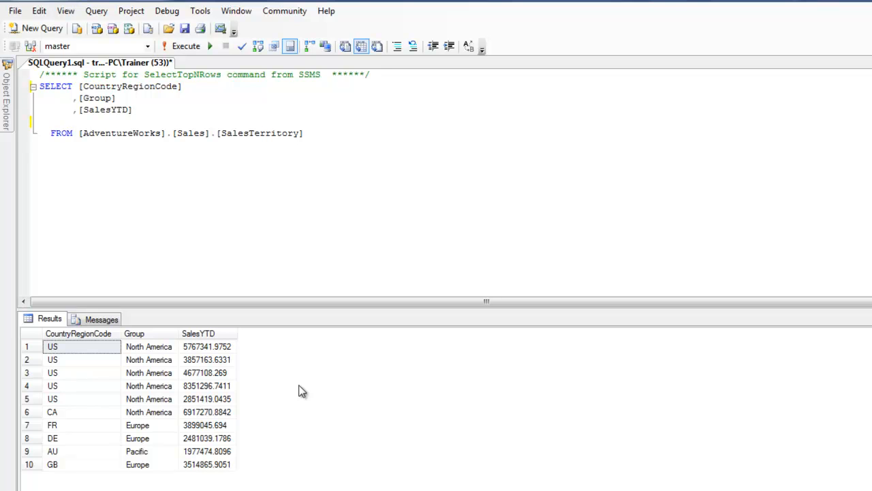
pyautogui.click(73, 121)
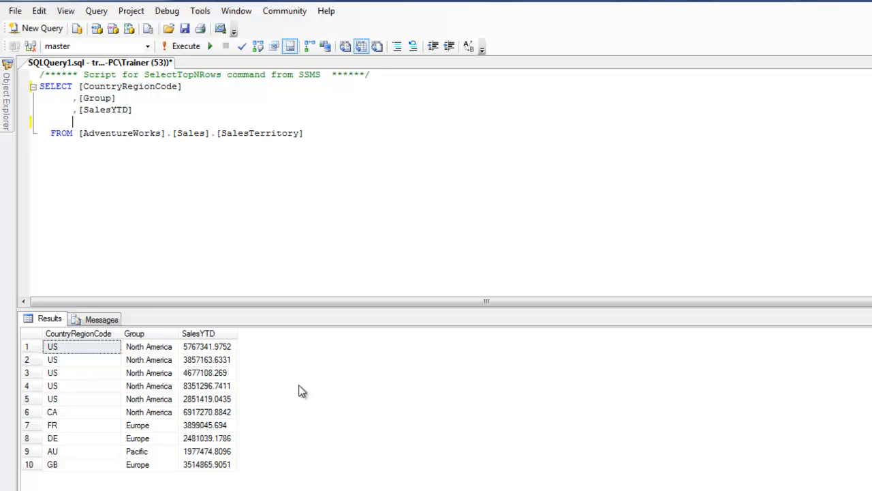
pyautogui.click(335, 133)
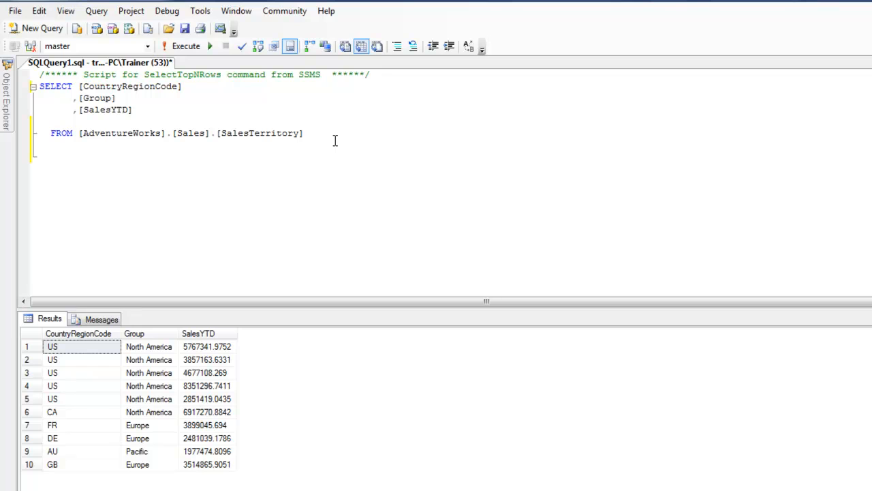
pyautogui.write('country')
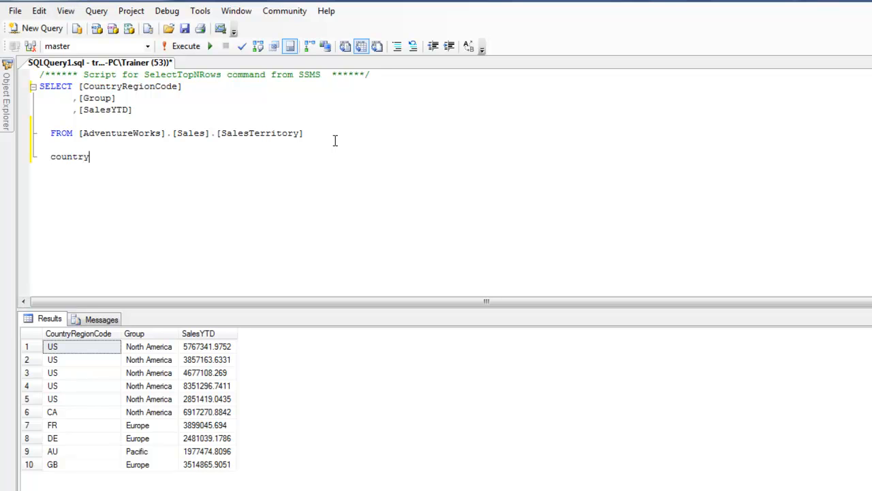
pyautogui.write('region')
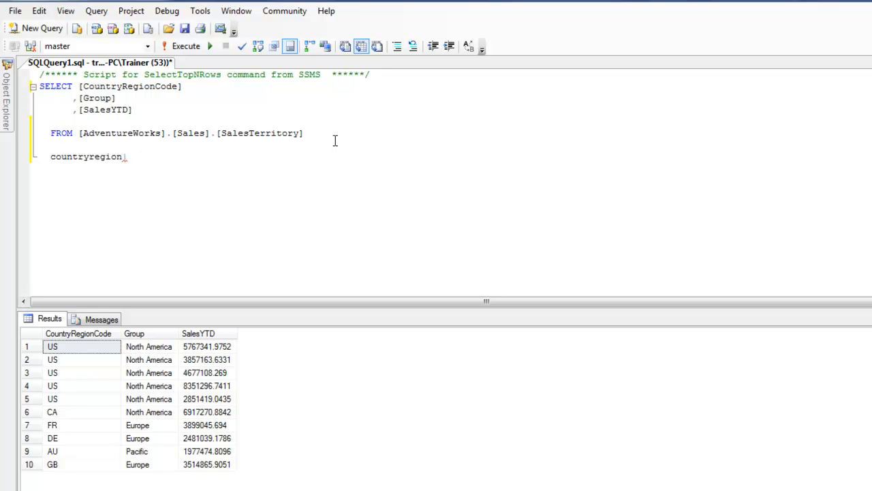
pyautogui.write("'")
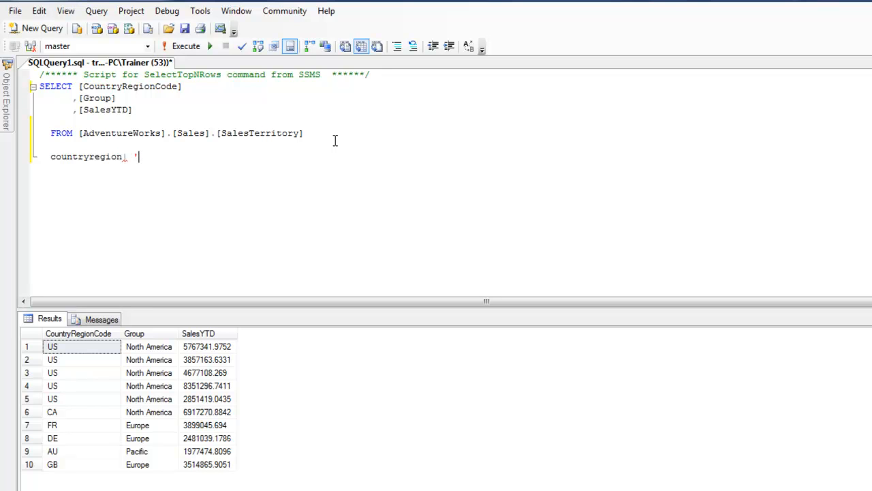
pyautogui.write('Not')
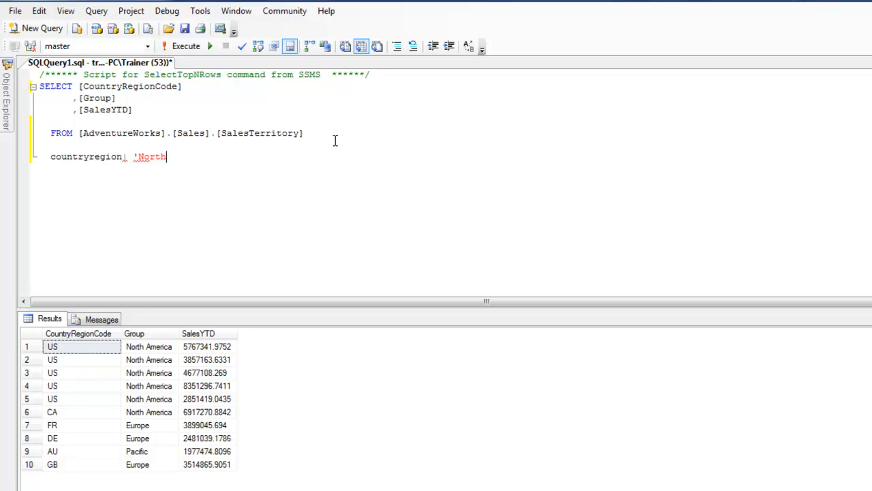
pyautogui.write('america')
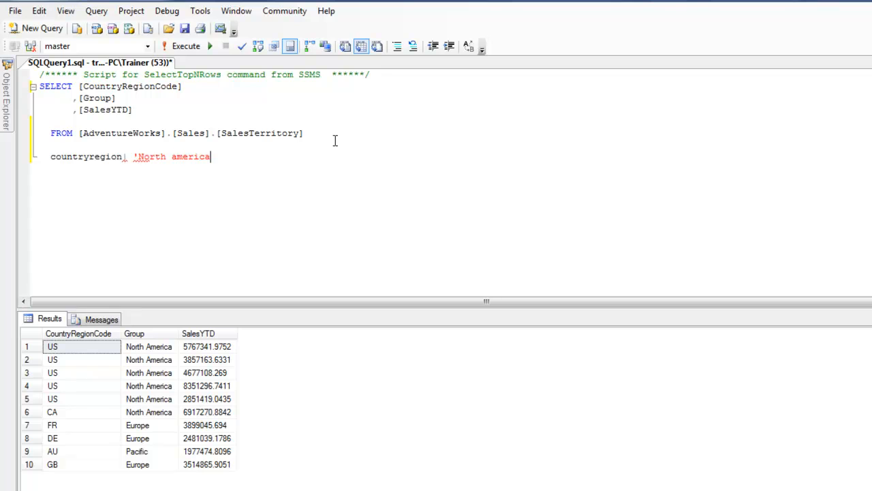
pyautogui.write("' |")
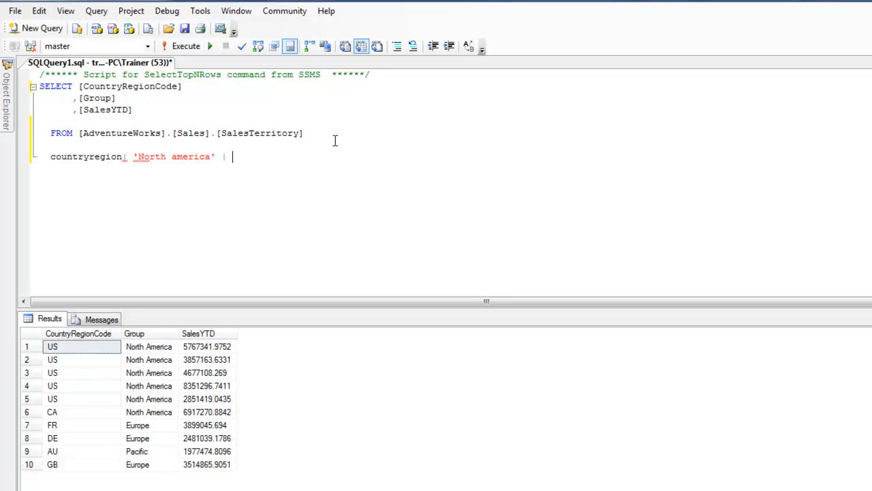
pyautogui.write('Eu')
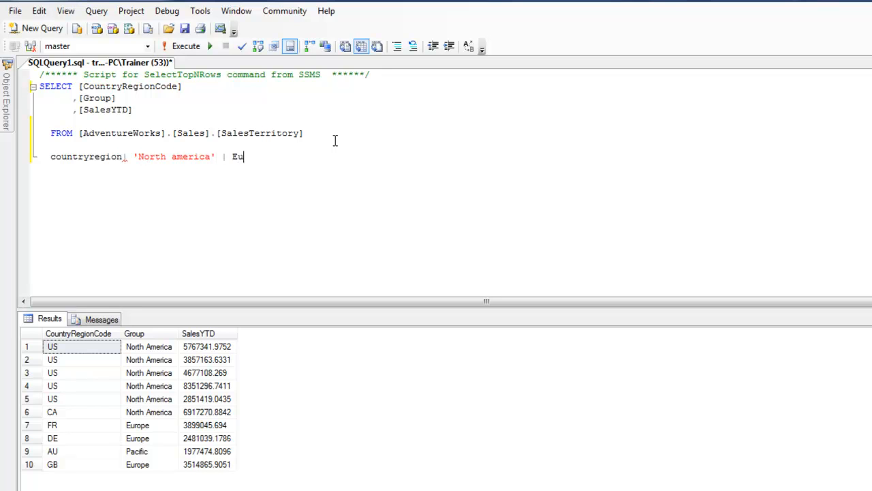
pyautogui.write('rope')
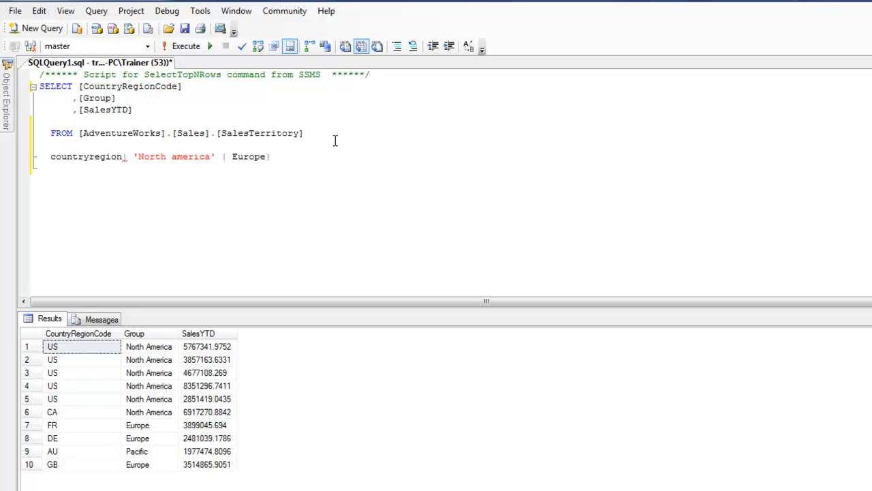
pyautogui.write('US')
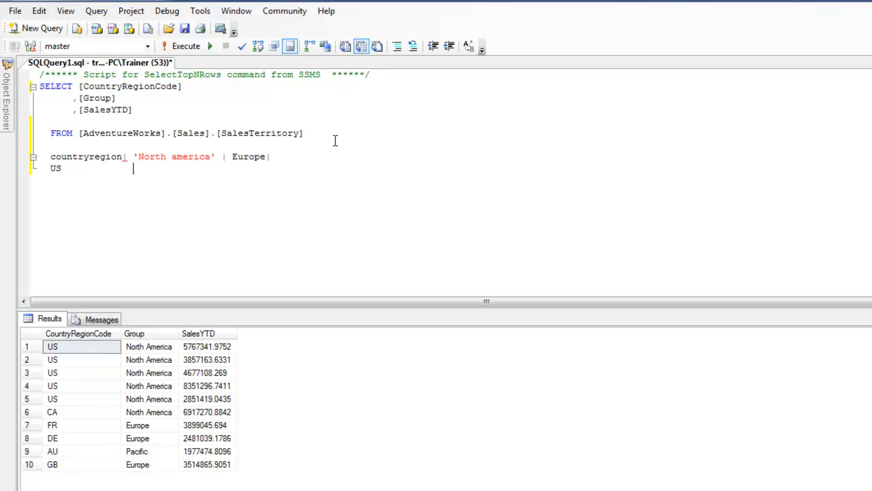
pyautogui.write('57688')
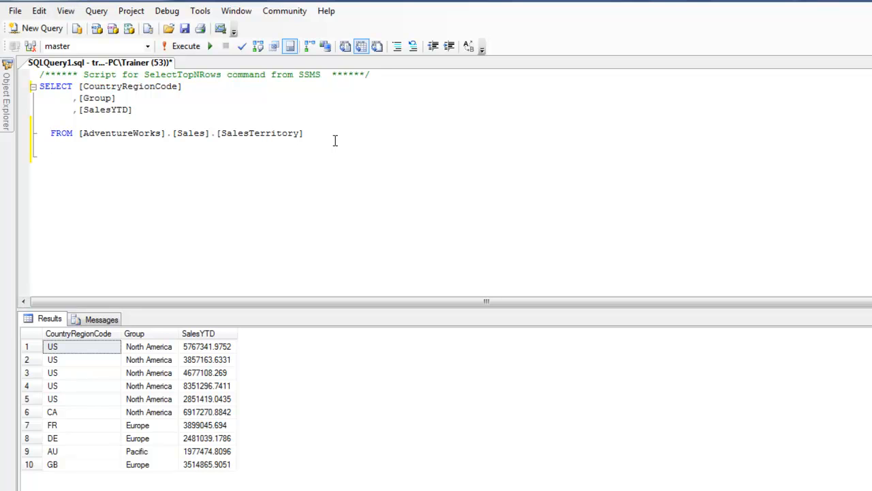
# Start a second query selecting COUNTRYREGIONCODE and [North America].
pyautogui.write('--------')
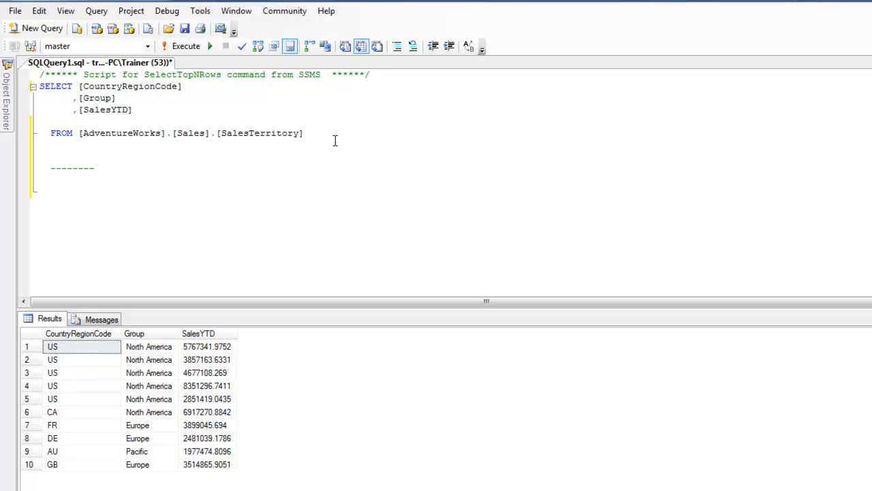
pyautogui.write('SLECT')
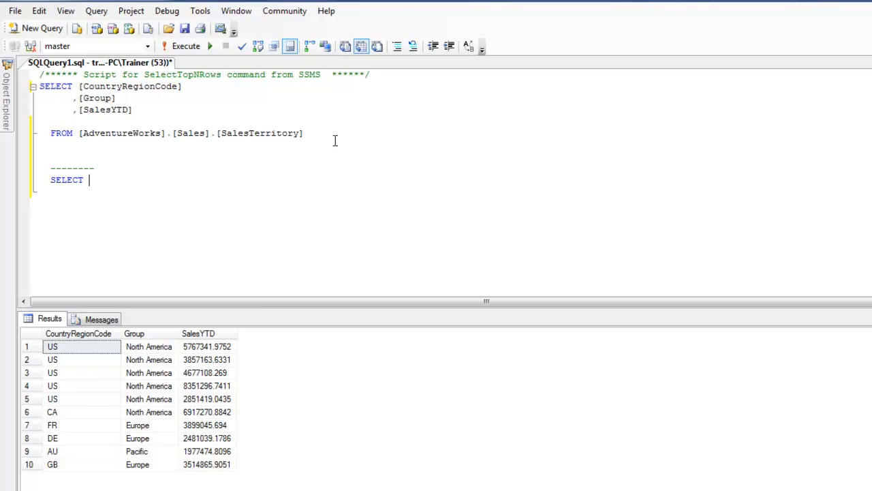
pyautogui.write('COUNTRYRE')
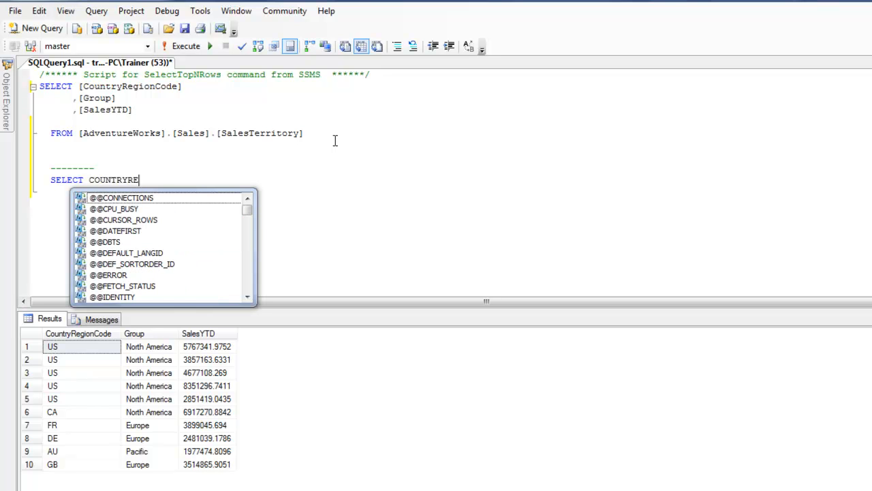
pyautogui.write('GIONCOD')
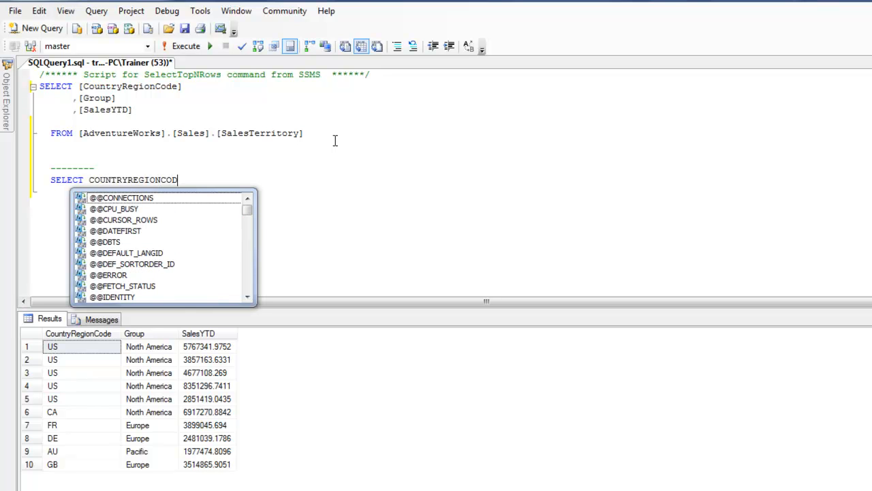
pyautogui.write('E,')
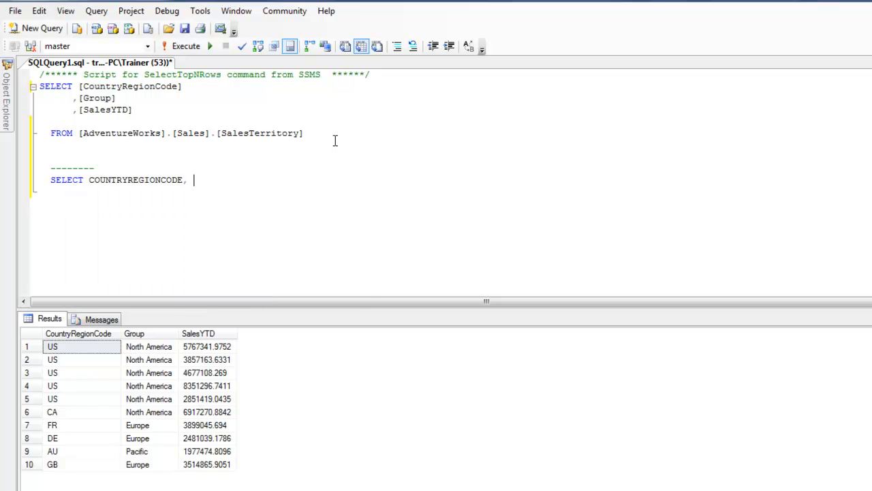
pyautogui.write('[')
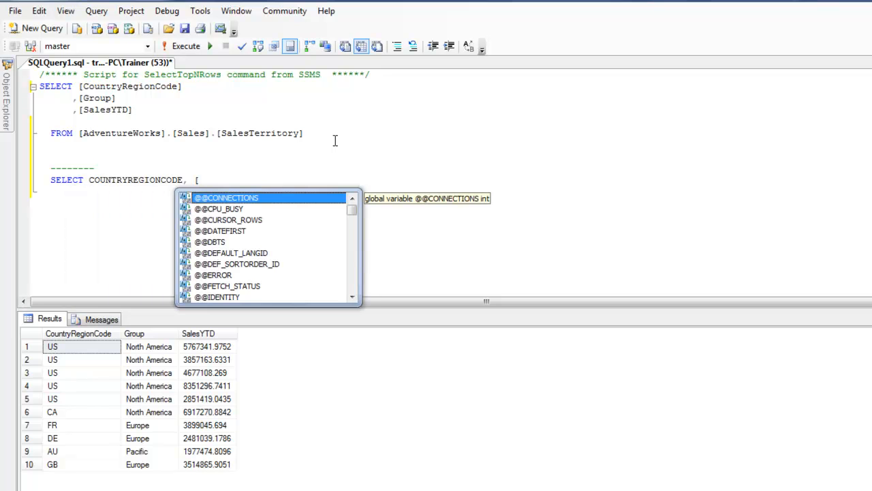
pyautogui.write('North Am')
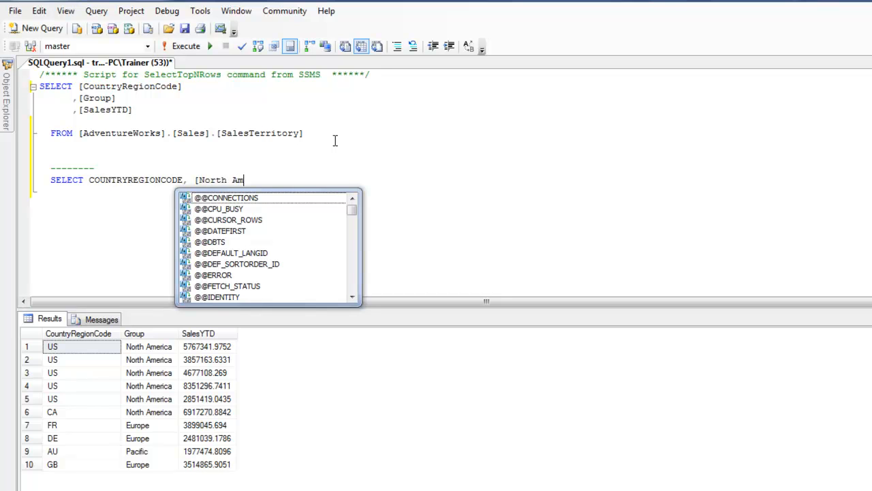
pyautogui.write('erica]')
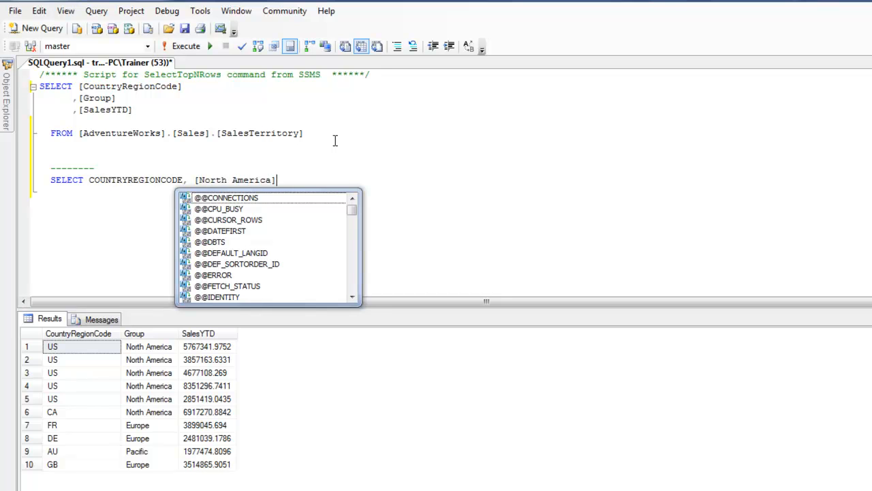
# Add the [Europe] column and begin the FROM clause on a new line.
pyautogui.write(', [')
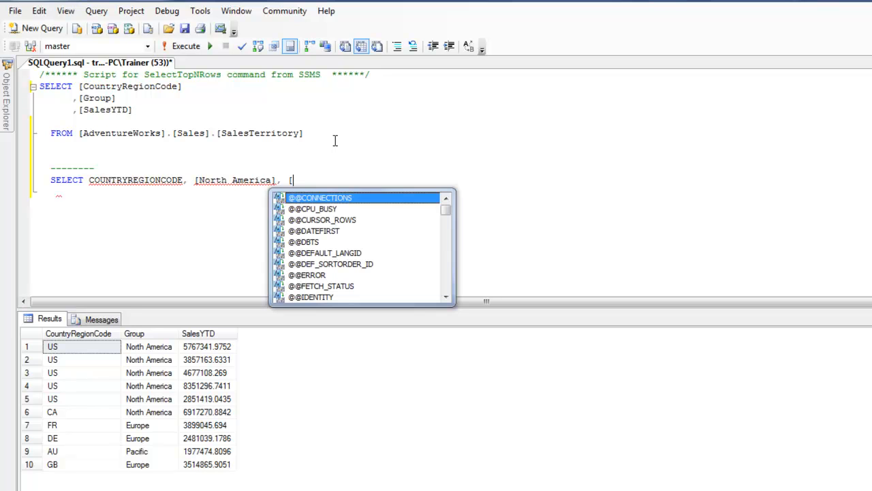
pyautogui.write('Europe')
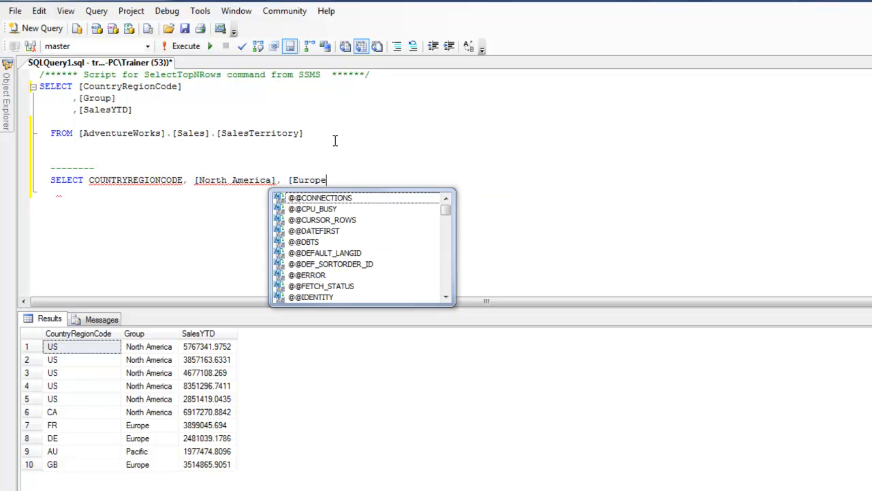
pyautogui.write(']')
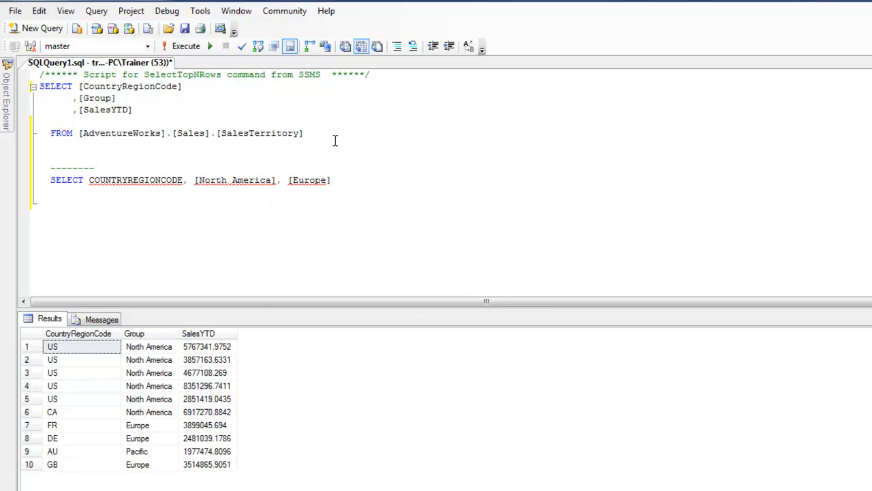
pyautogui.write('f')
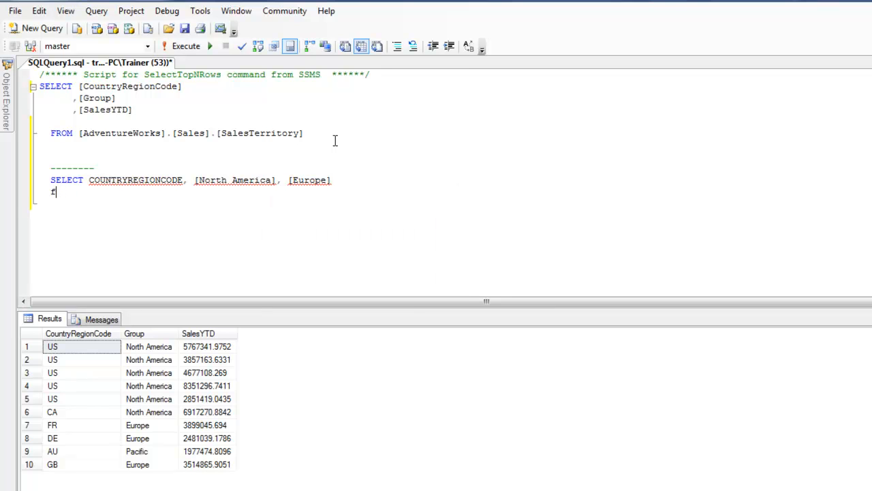
pyautogui.write('ROM')
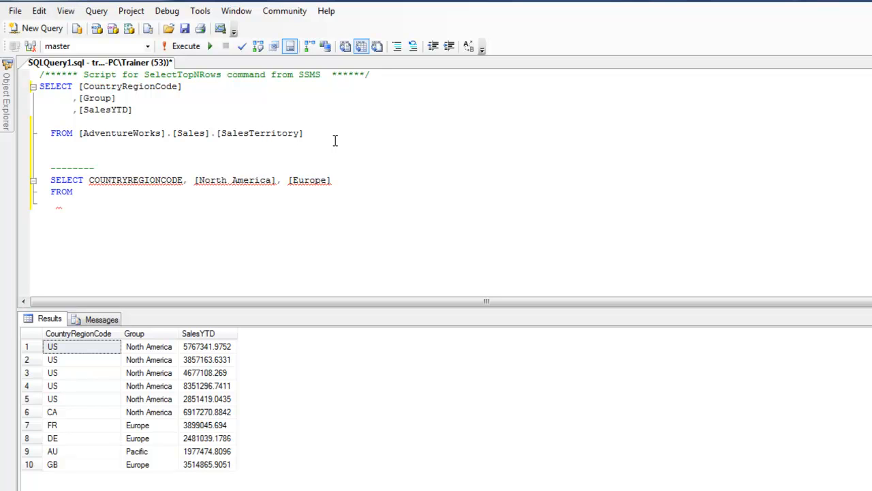
# Reuse [AdventureWorks].[Sales].[SalesTerritory] from the first query as the second query's FROM table.
pyautogui.click(78, 191)
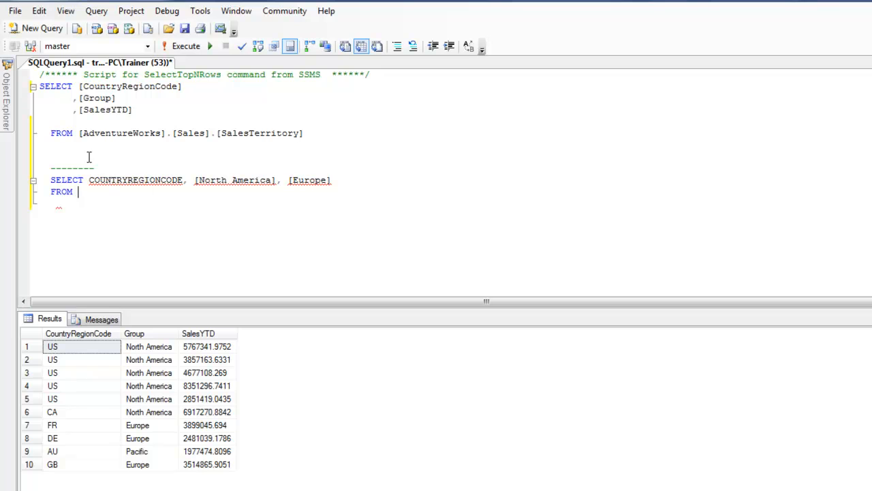
pyautogui.moveTo(80, 133); pyautogui.dragTo(304, 133)
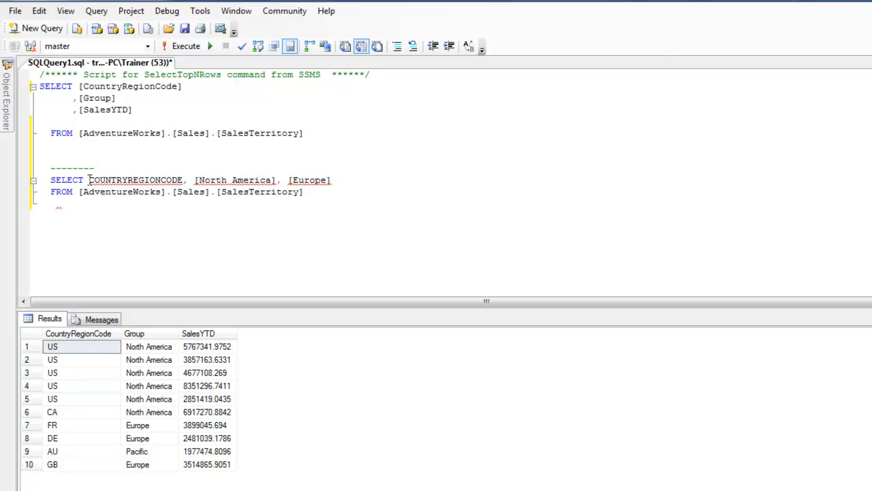
pyautogui.doubleClick(134, 180)
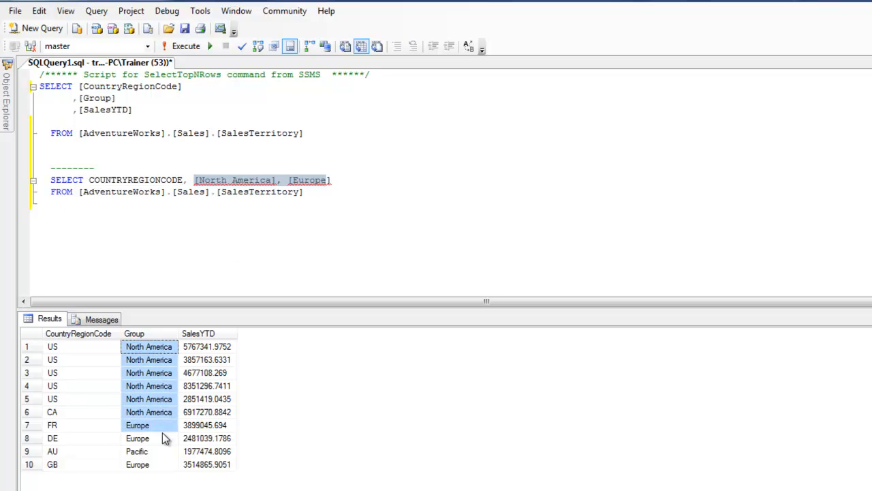
pyautogui.click(126, 206)
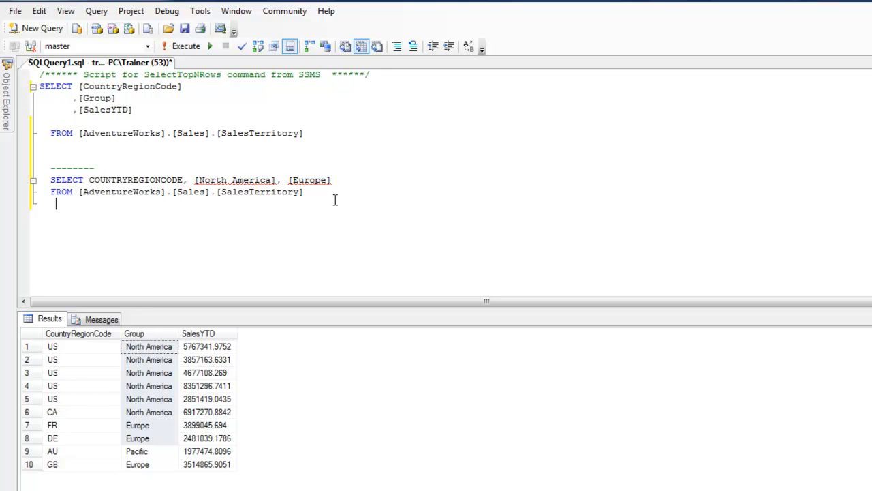
# Begin the PIVOT clause summing SalesYTD FOR [GROUP].
pyautogui.write('PIVOT')
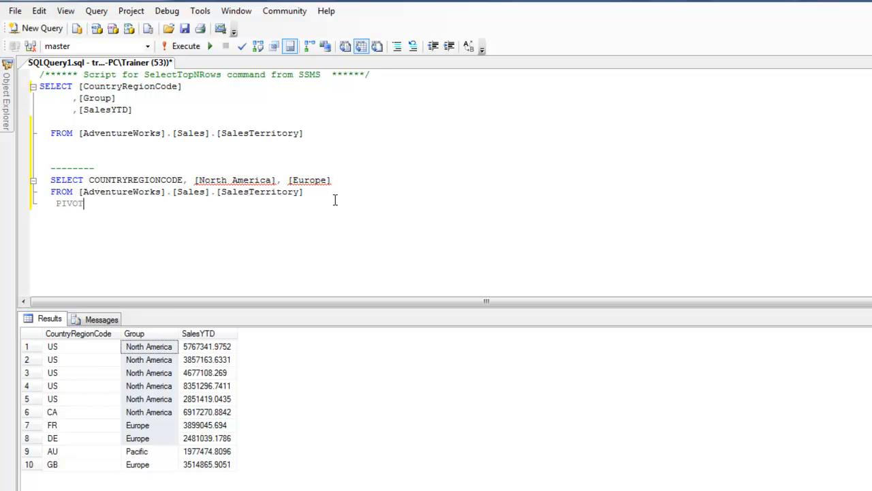
pyautogui.press('enter')
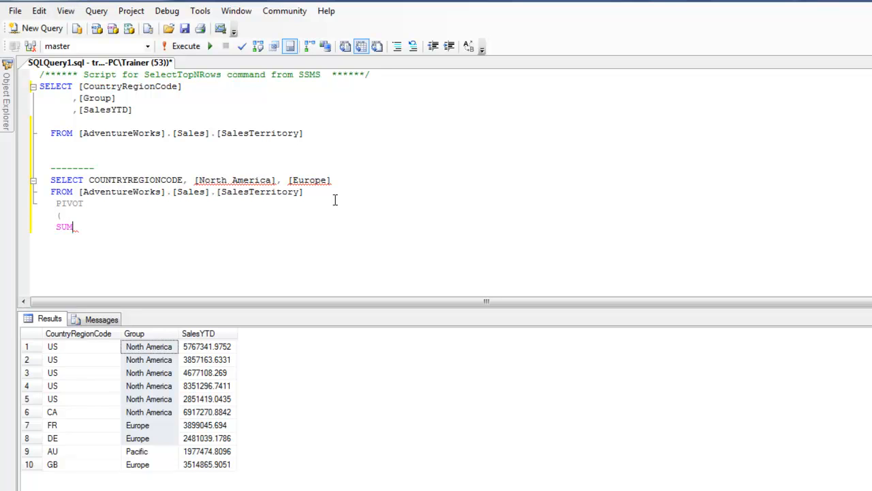
pyautogui.write('(SALES')
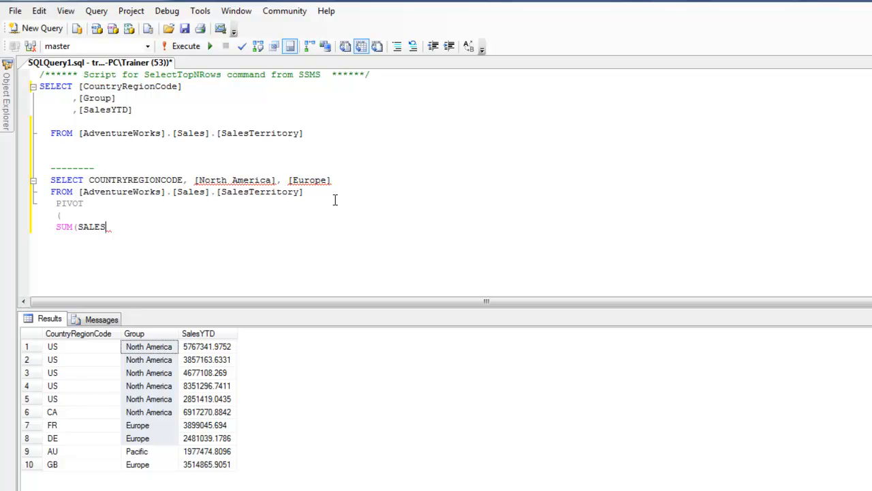
pyautogui.write('YTD)')
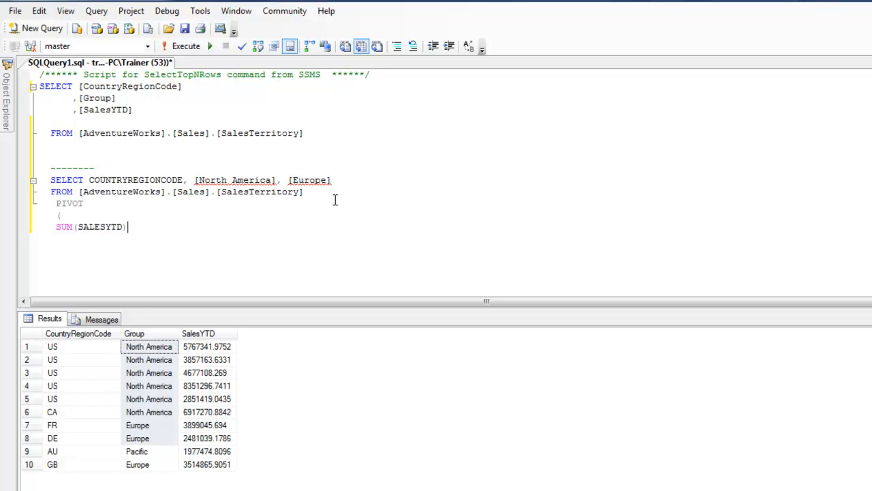
pyautogui.write('FOR')
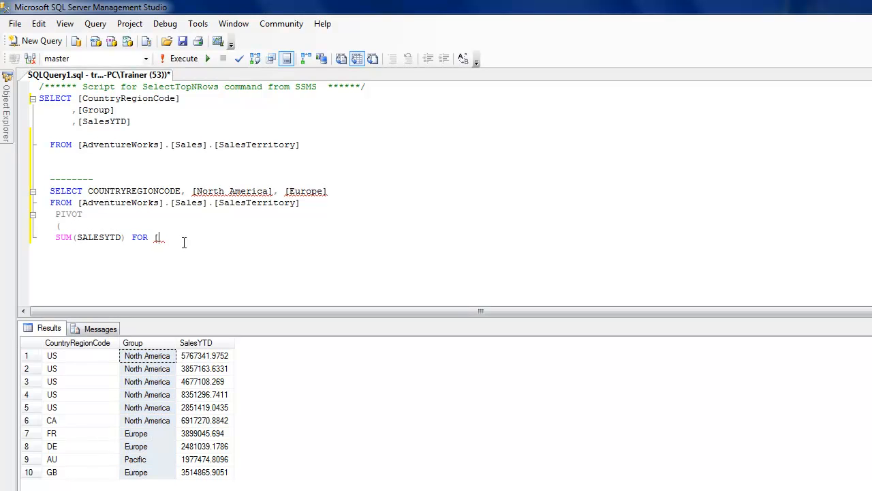
pyautogui.write('[GROUP]')
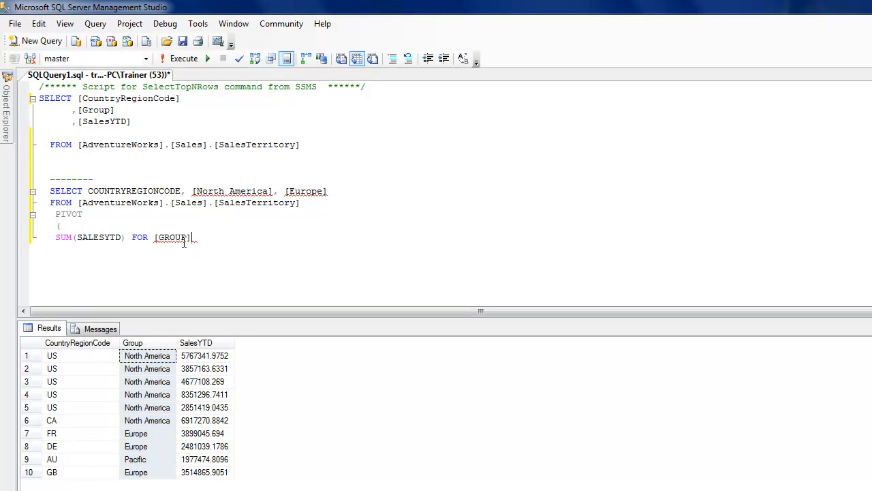
# List IN values [North America], [Europe], [Pacific] and alias the pivot as pvt.
pyautogui.write('IN')
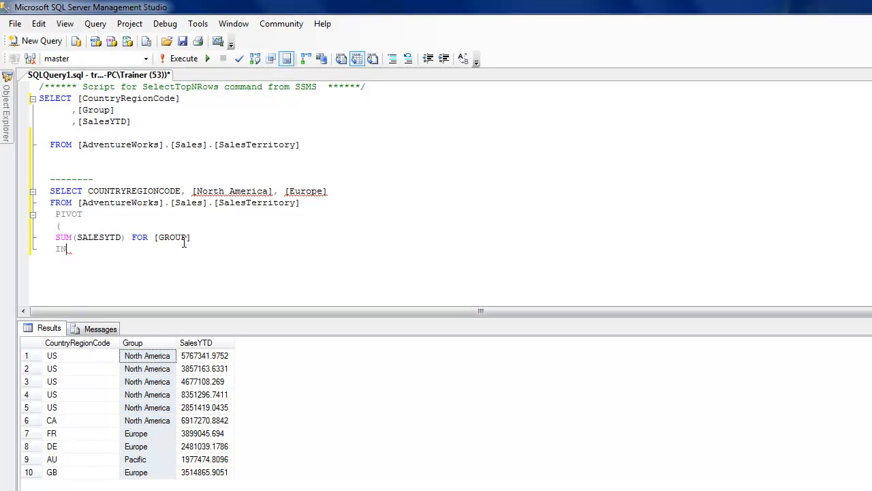
pyautogui.write("('")
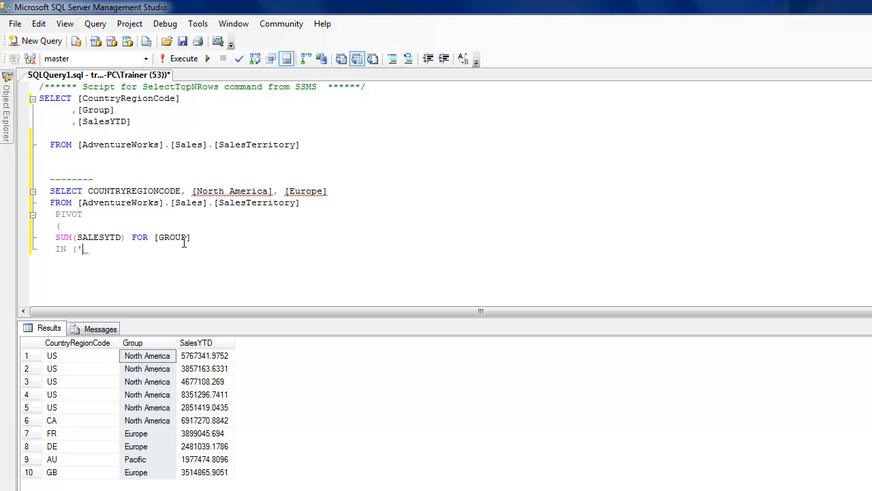
pyautogui.write('[')
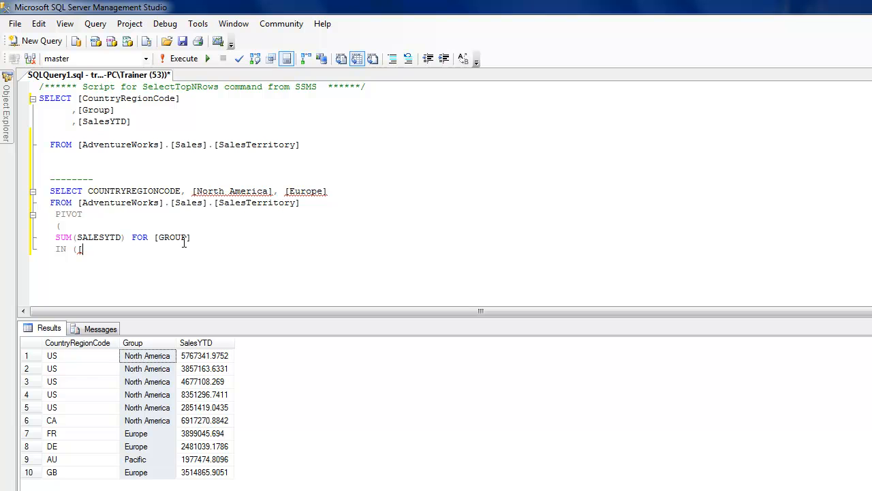
pyautogui.write('North America')
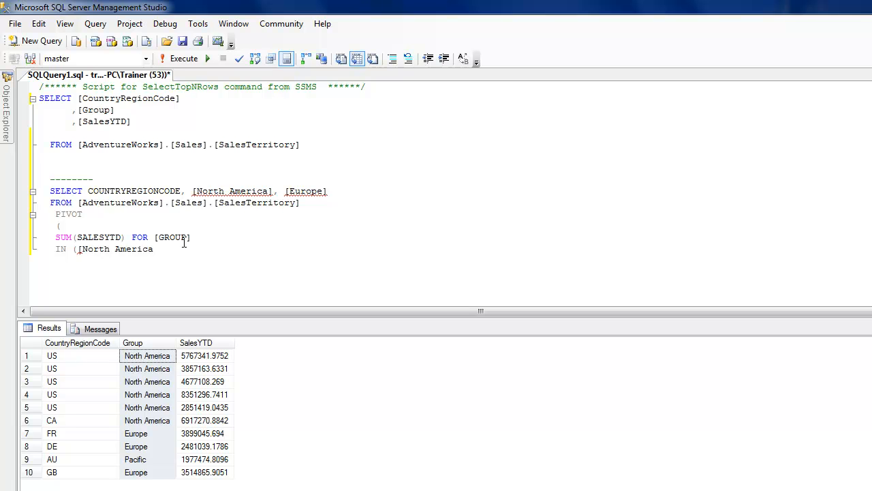
pyautogui.write(', [')
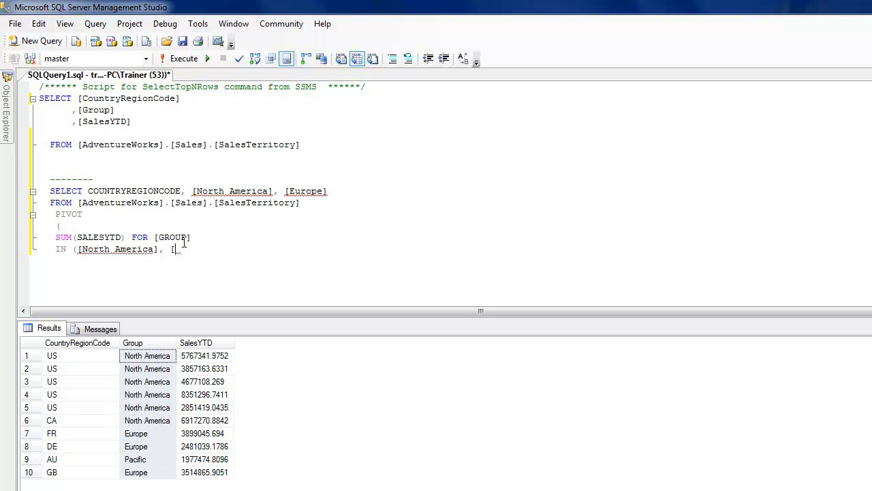
pyautogui.write('Europe], [')
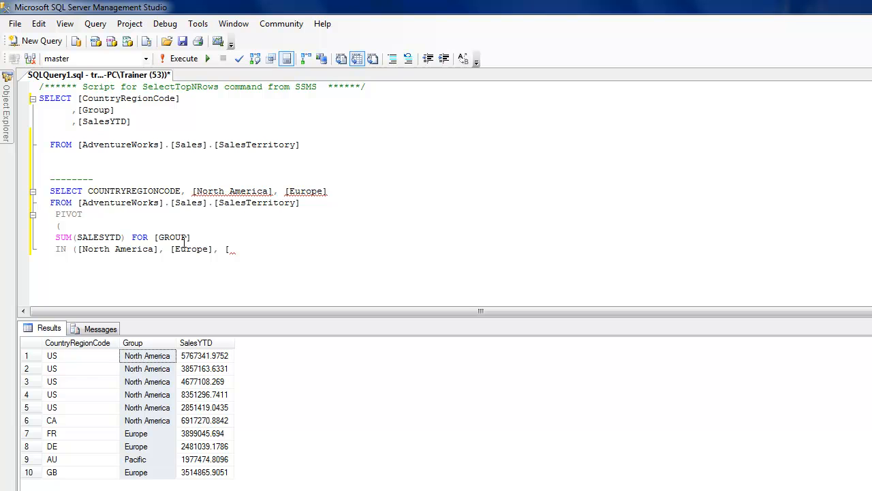
pyautogui.write('Pacific]')
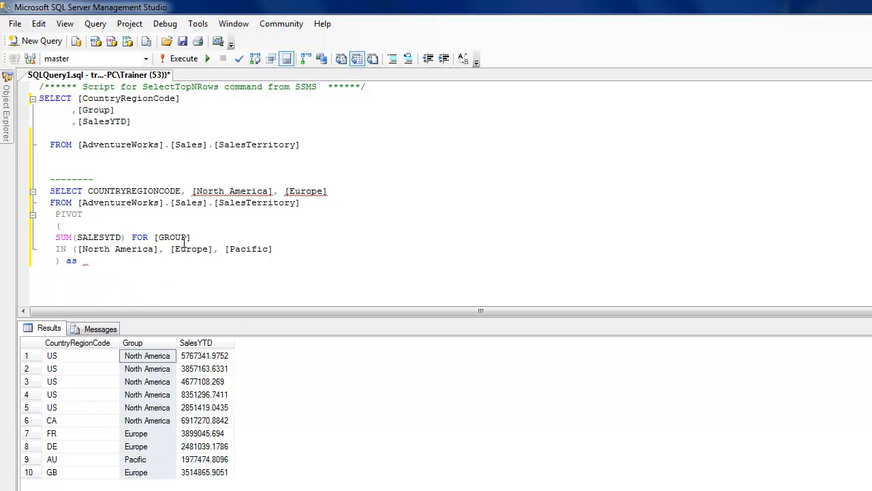
pyautogui.write('pvt')
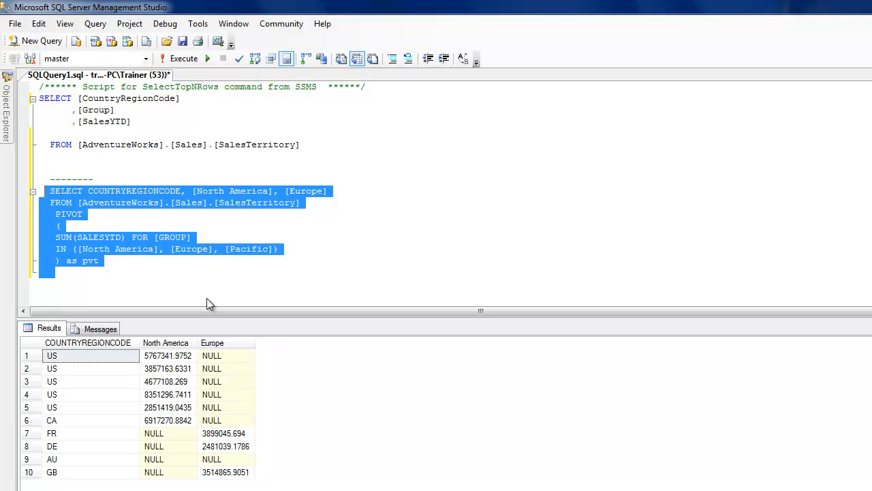
# Run both queries to see the original and pivoted result grids.
pyautogui.click(108, 261)
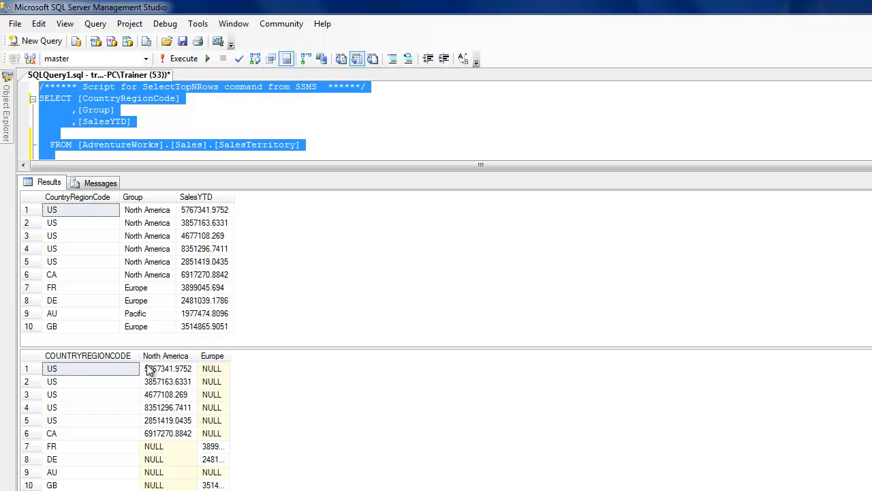
pyautogui.moveTo(176, 340)
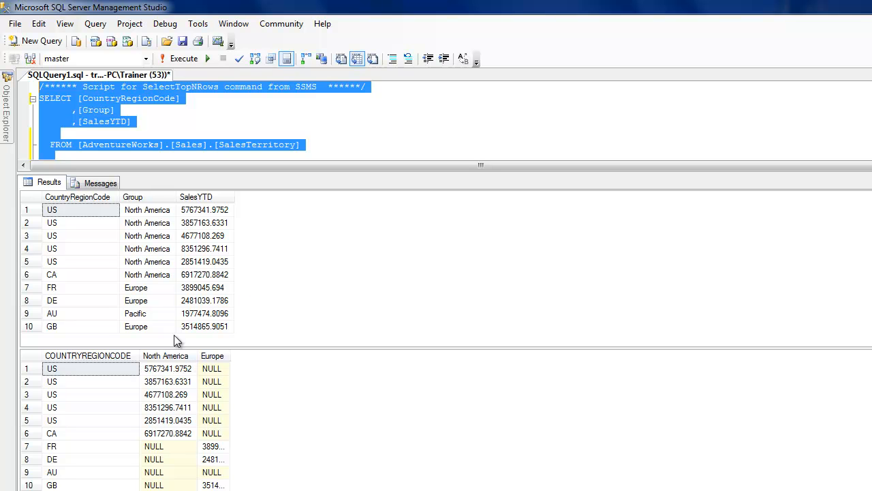
pyautogui.moveTo(431, 259)
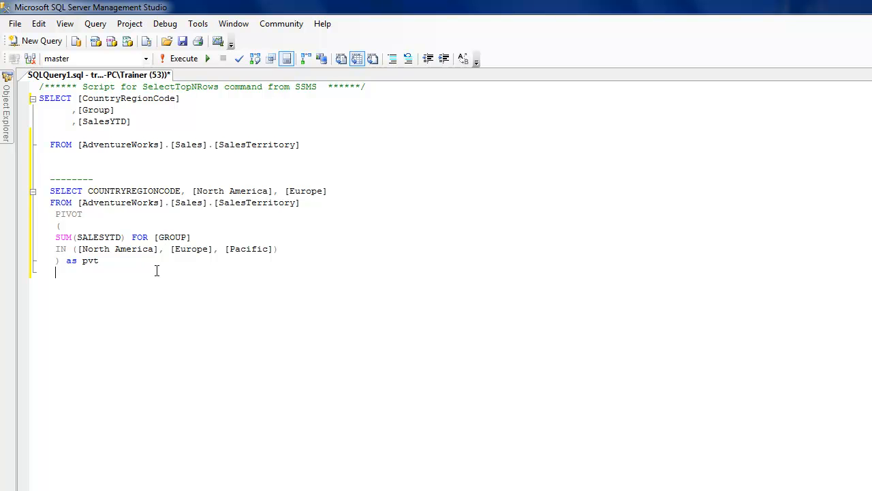
# Add a '--dynamic queries' comment below the PIVOT query.
pyautogui.write('--dyn')
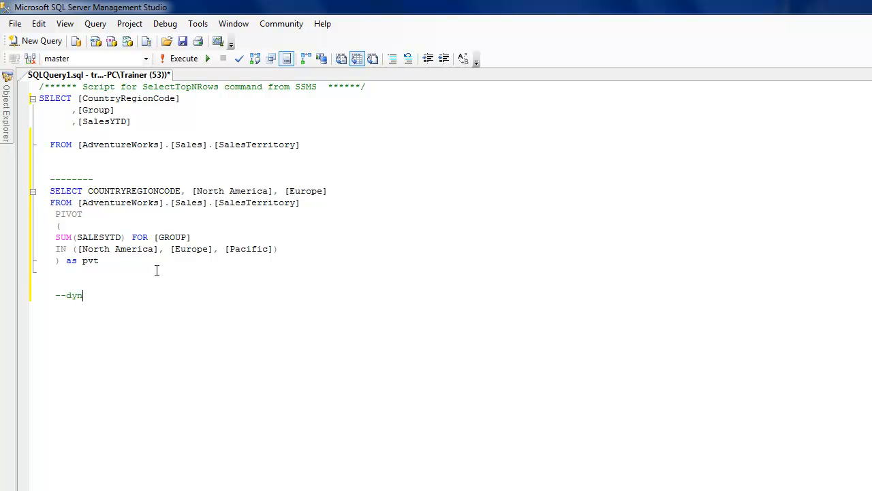
pyautogui.write('amuc')
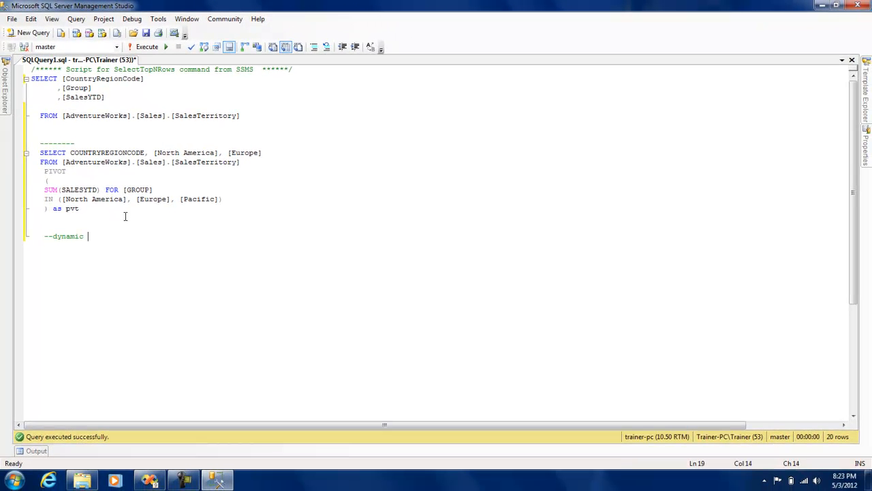
pyautogui.write('queries')
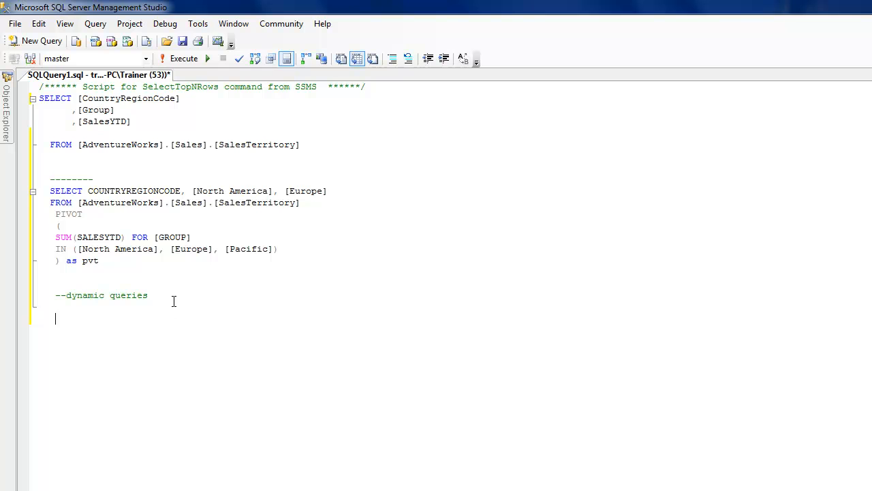
pyautogui.write('declare')
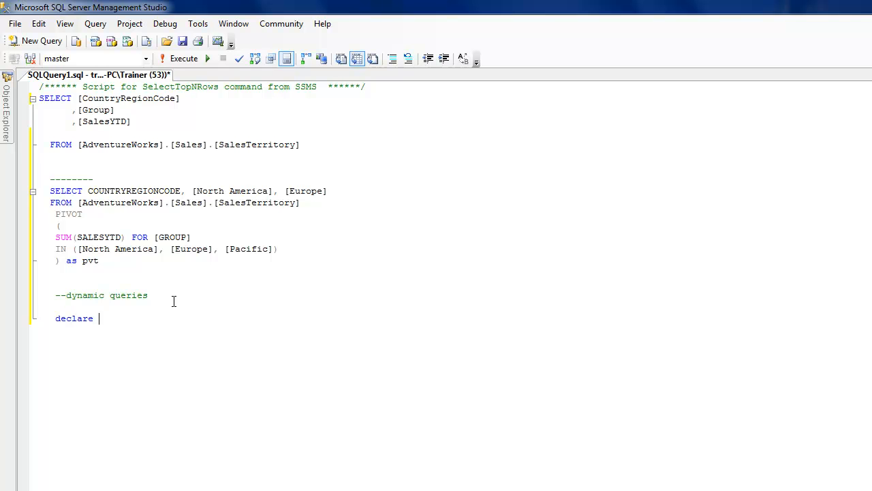
pyautogui.write('@sqlstring')
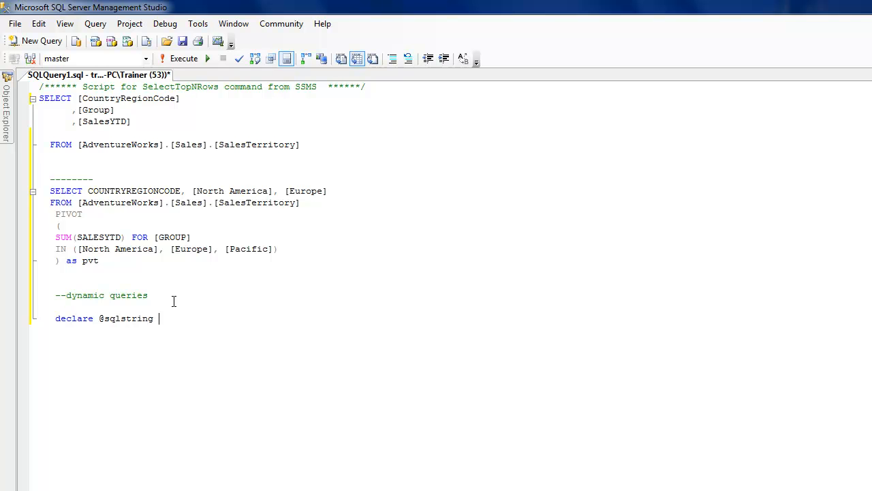
pyautogui.write('varchar(')
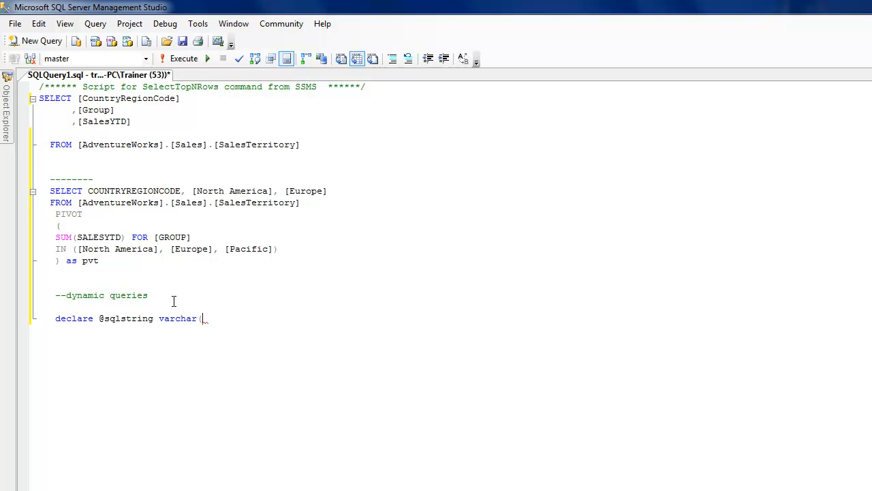
pyautogui.write('3000)')
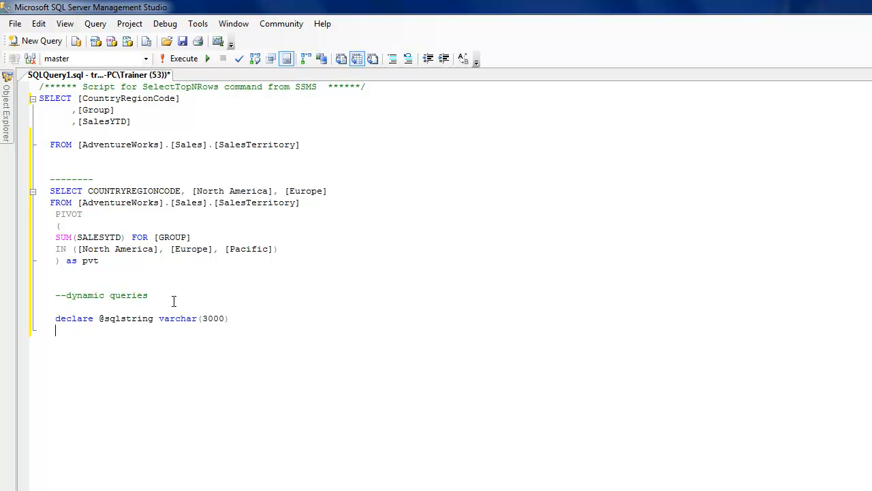
pyautogui.write('set')
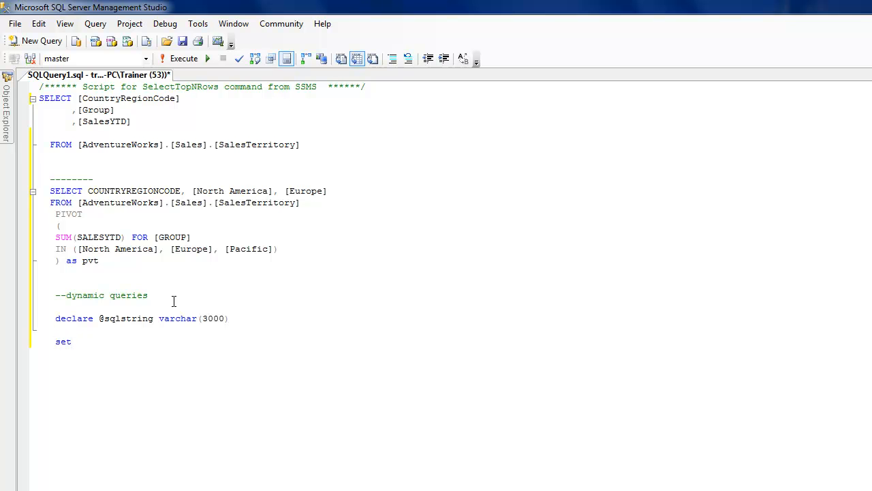
pyautogui.write('@sqlstring')
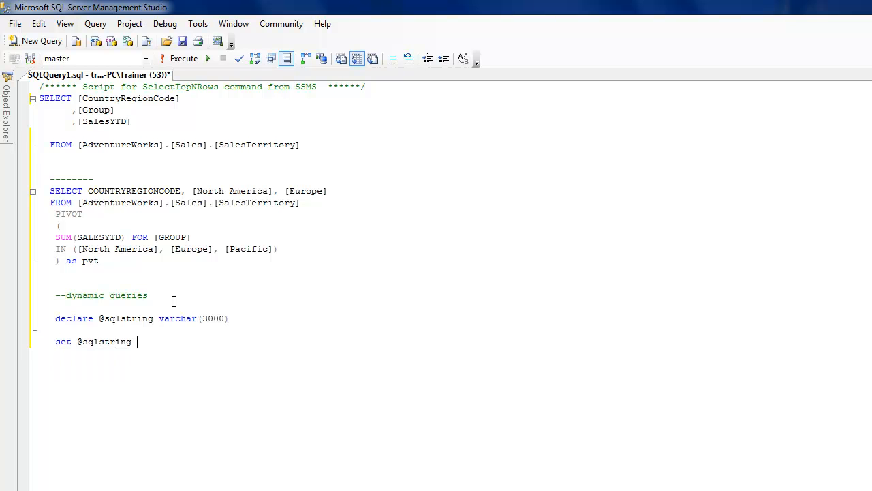
pyautogui.doubleClick(54, 97)
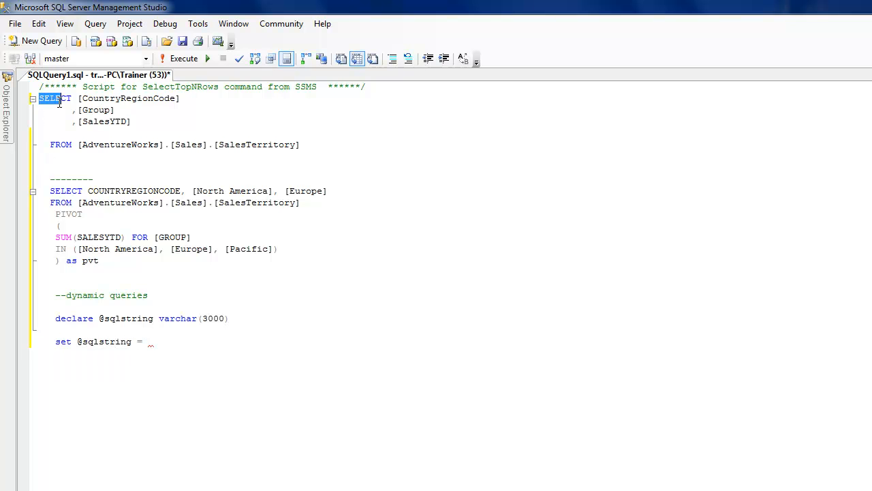
pyautogui.moveTo(39, 98); pyautogui.dragTo(116, 110)
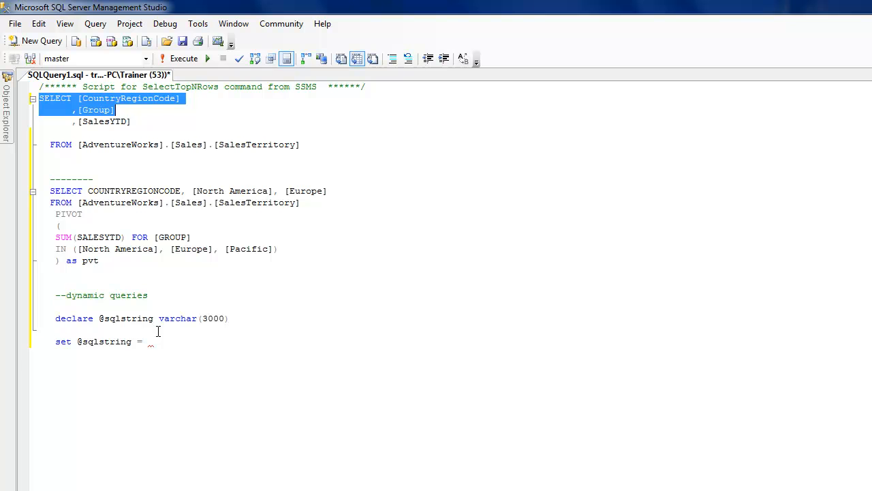
pyautogui.write("'SELECT [CountryRegionCode] ,[Group")
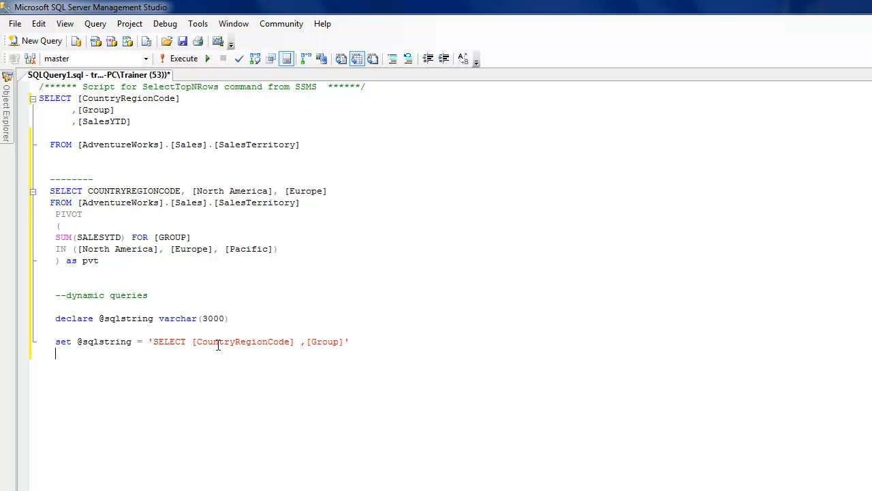
pyautogui.write('set @')
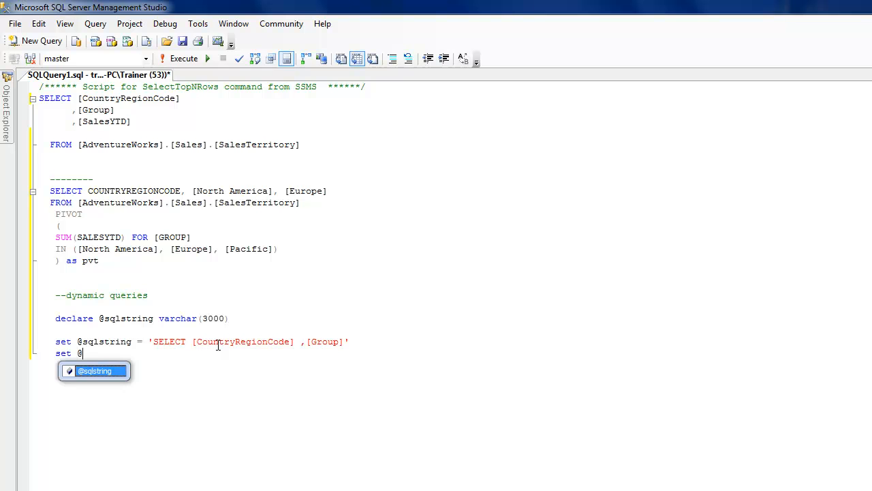
pyautogui.write('sqlstring')
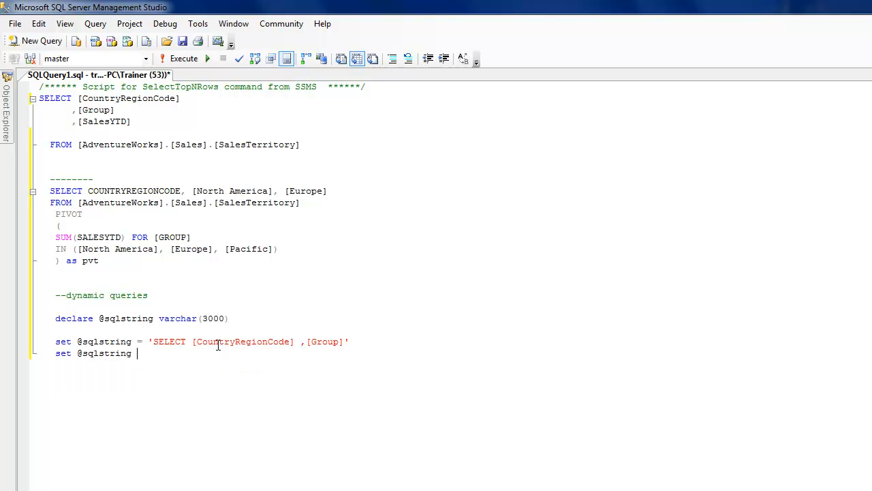
pyautogui.write('=')
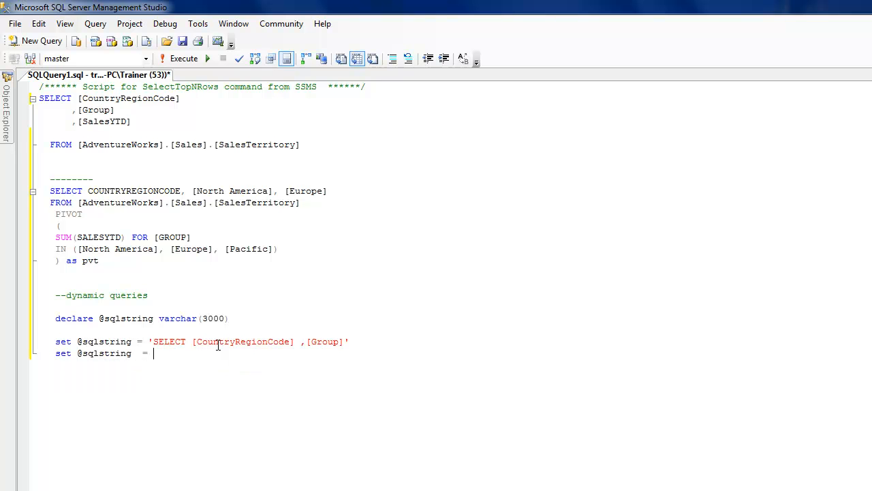
pyautogui.write('@sqlstring')
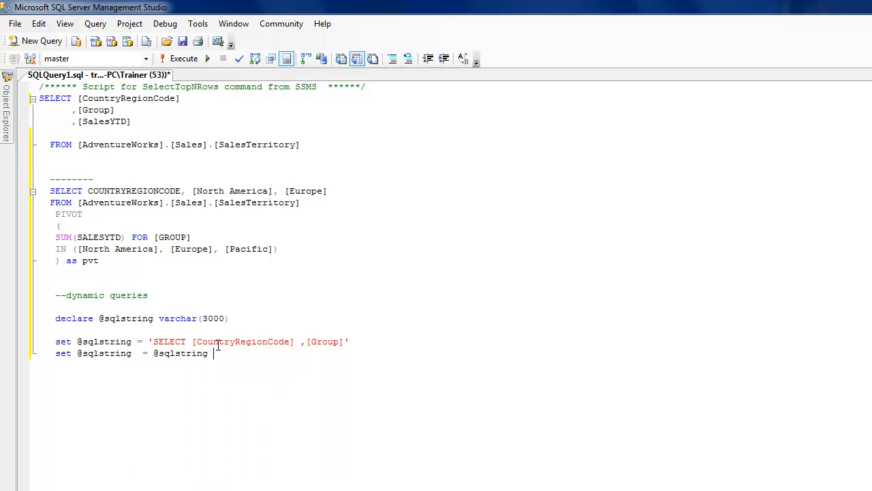
pyautogui.write("+ ',[SalesYTD")
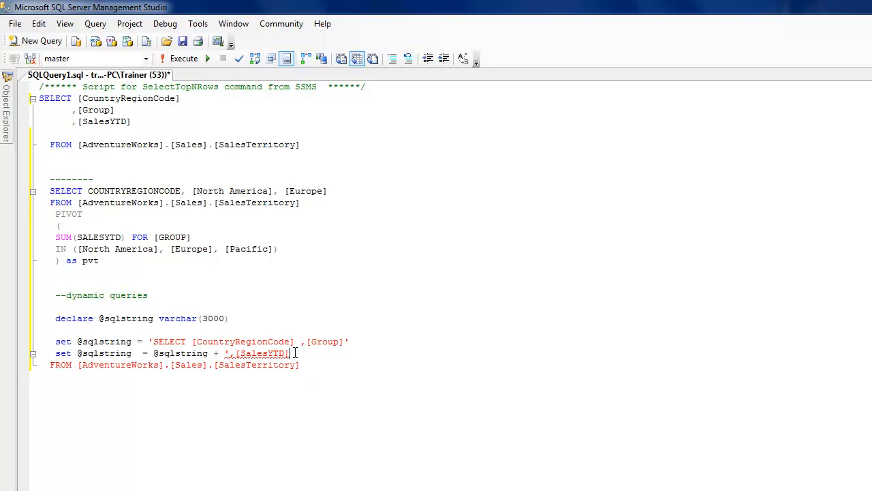
pyautogui.press('Delete')
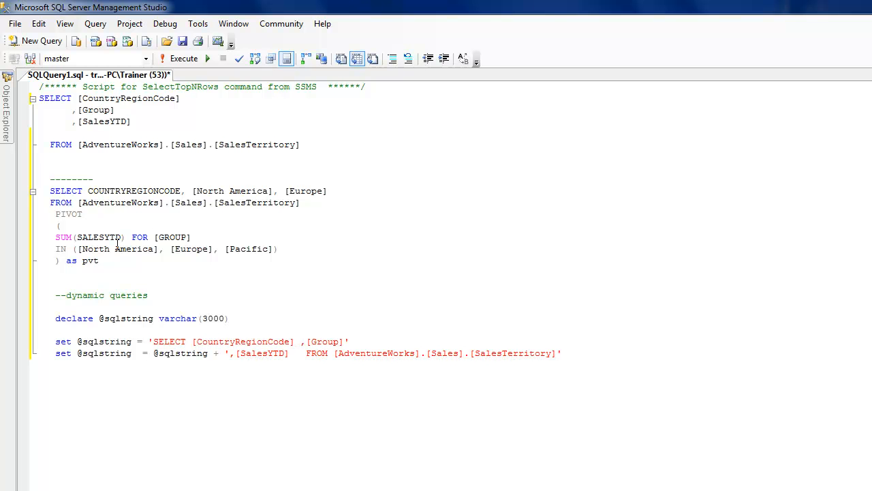
pyautogui.moveTo(75, 249); pyautogui.dragTo(278, 248)
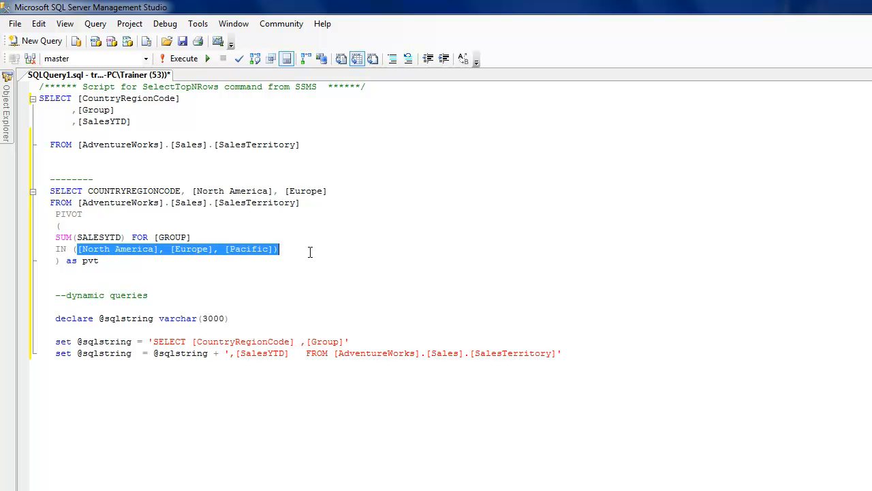
pyautogui.click(137, 248)
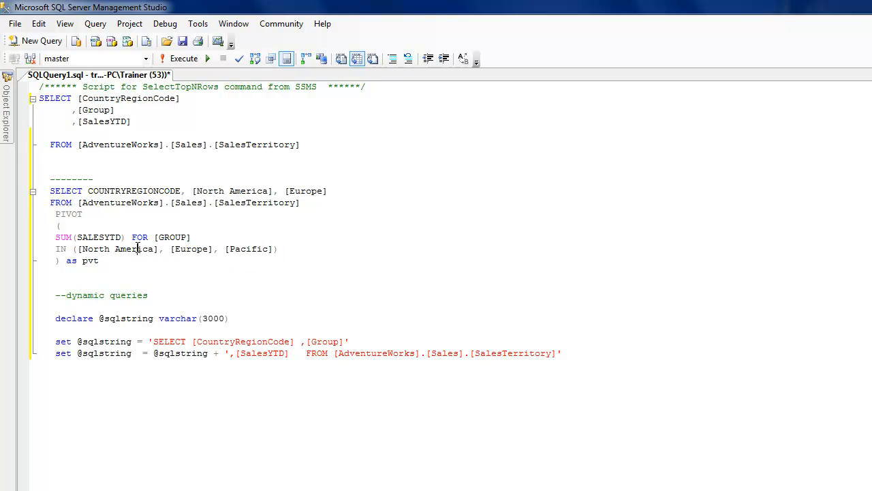
pyautogui.doubleClick(248, 249)
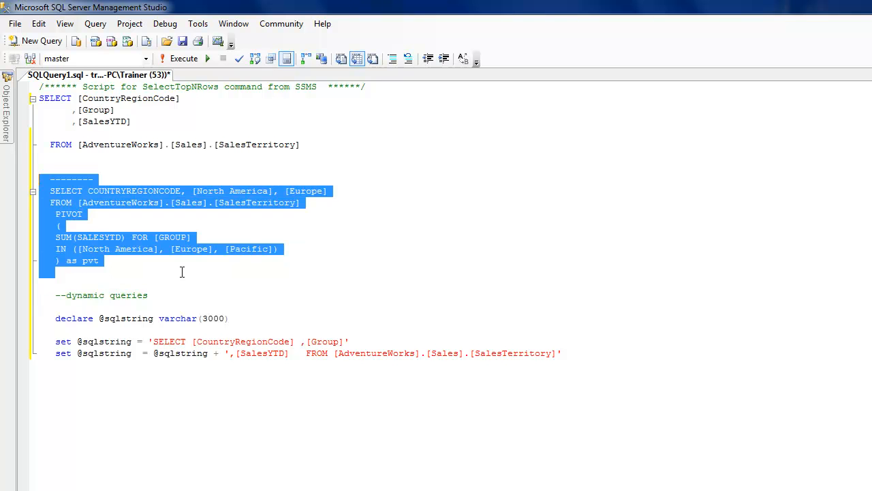
pyautogui.moveTo(599, 304)
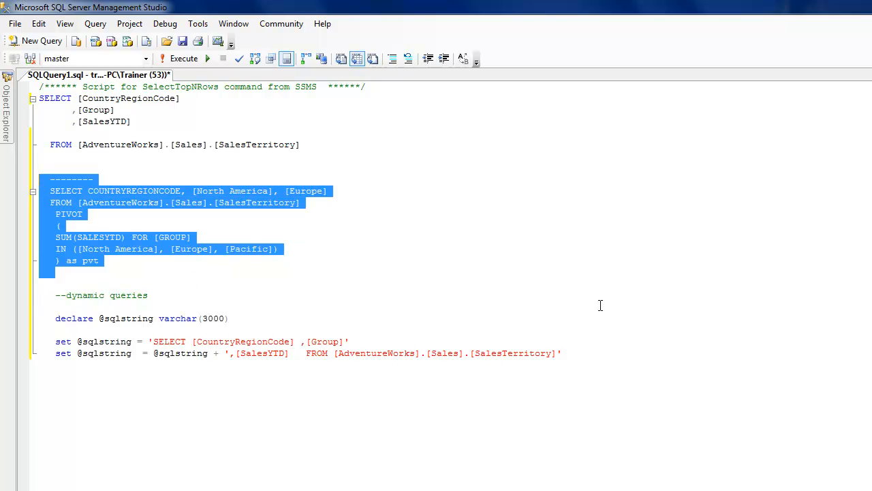
pyautogui.click(602, 359)
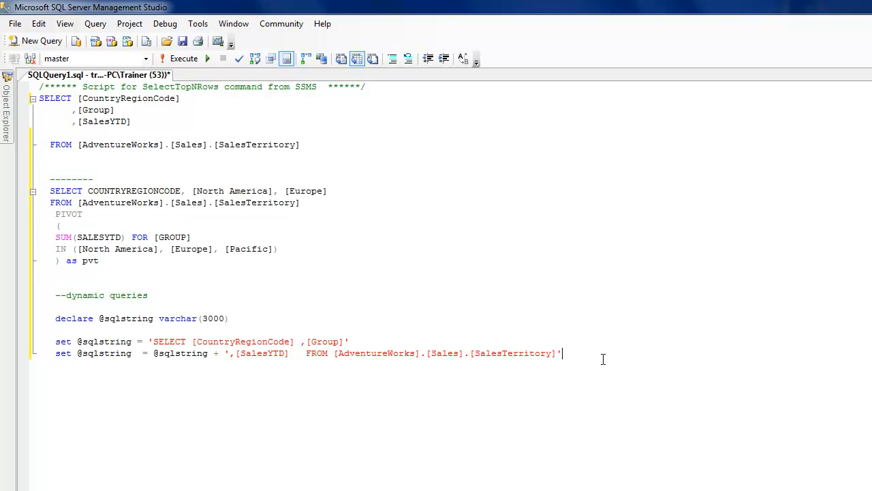
pyautogui.write('print')
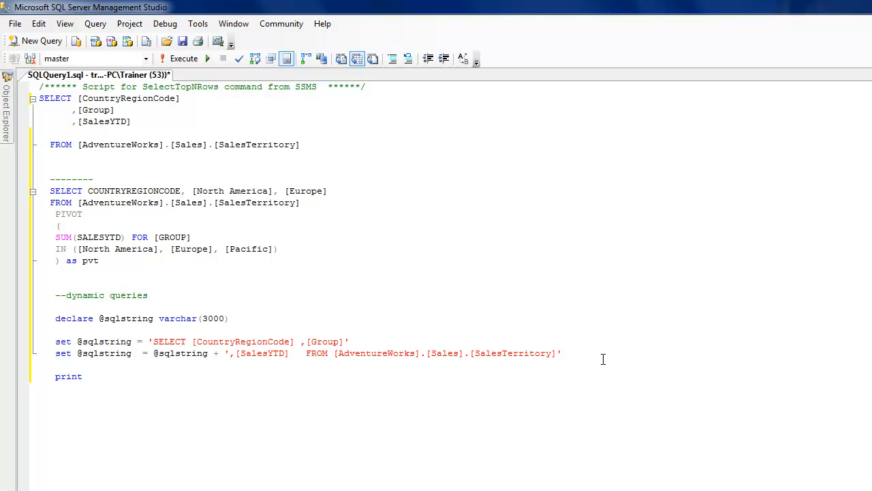
pyautogui.write('@sqlstring')
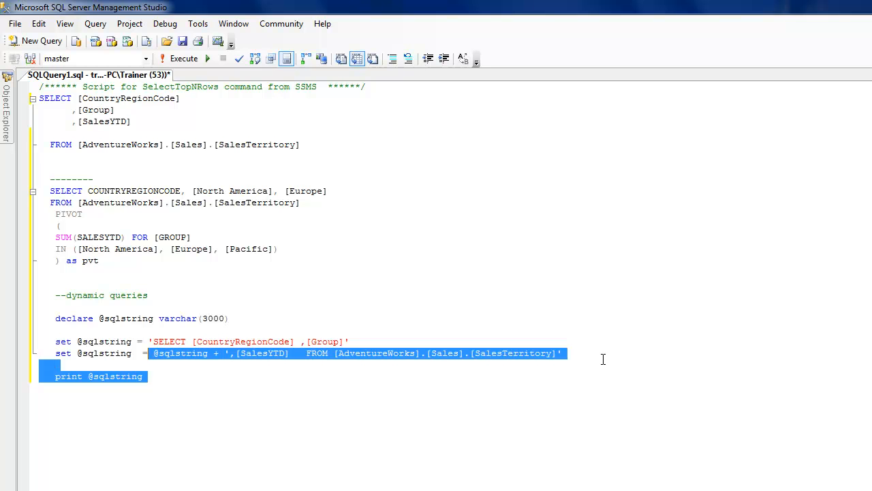
pyautogui.click(183, 58)
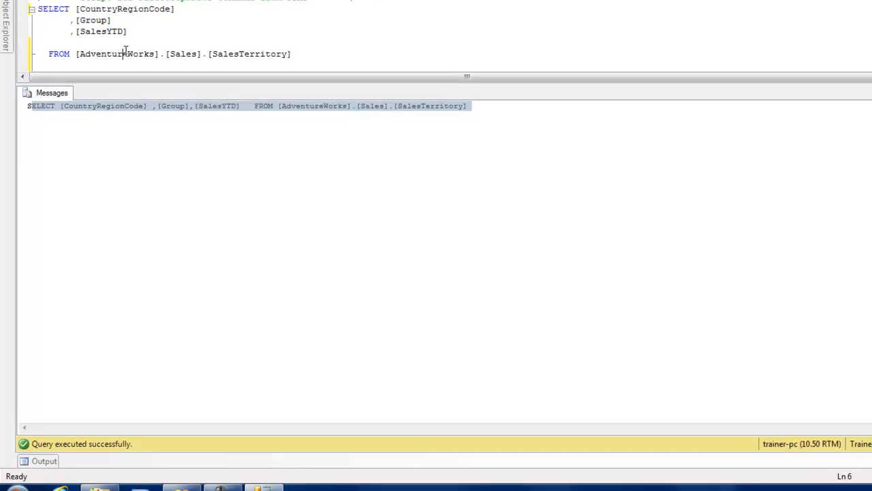
pyautogui.scroll(-3)
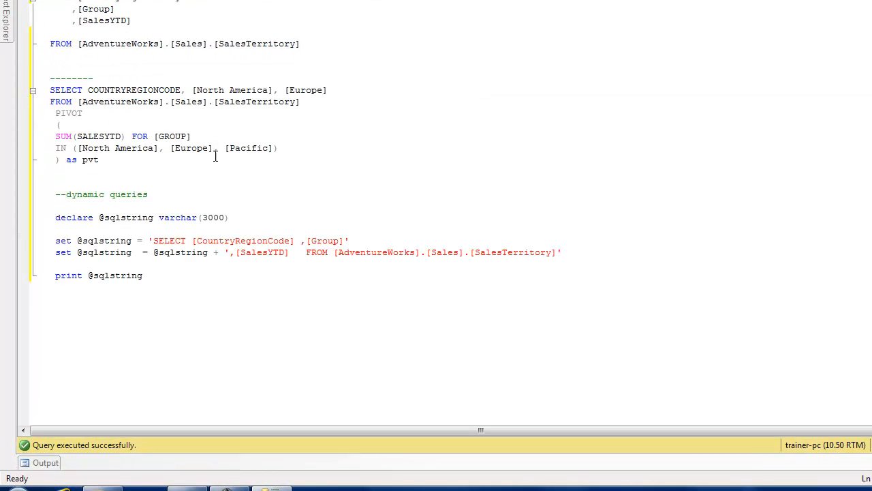
pyautogui.write('e')
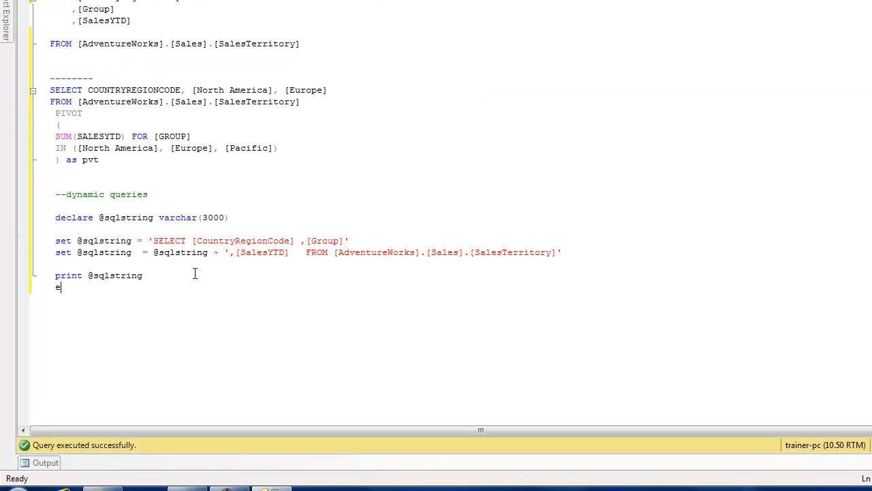
pyautogui.write('xec (')
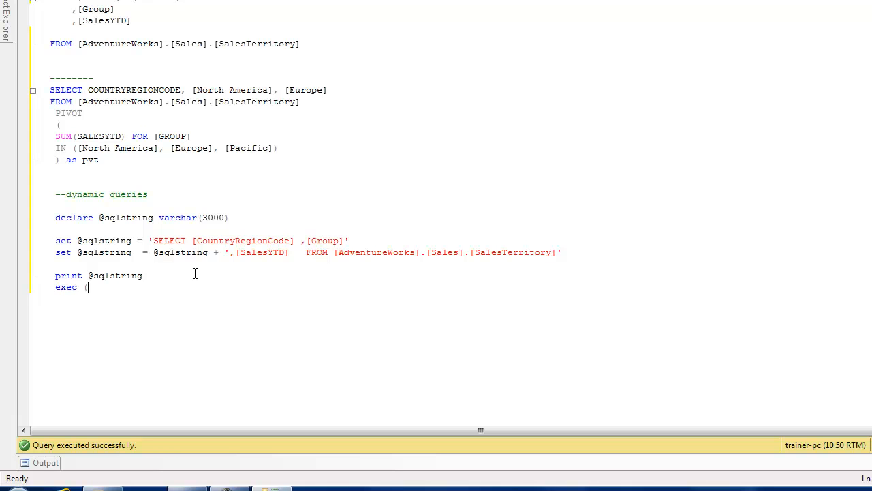
pyautogui.write('@sqlstri')
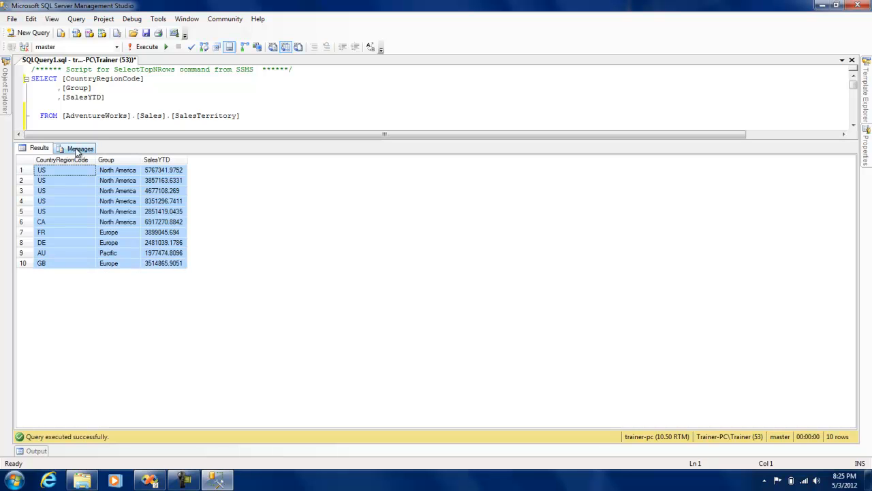
pyautogui.click(80, 148)
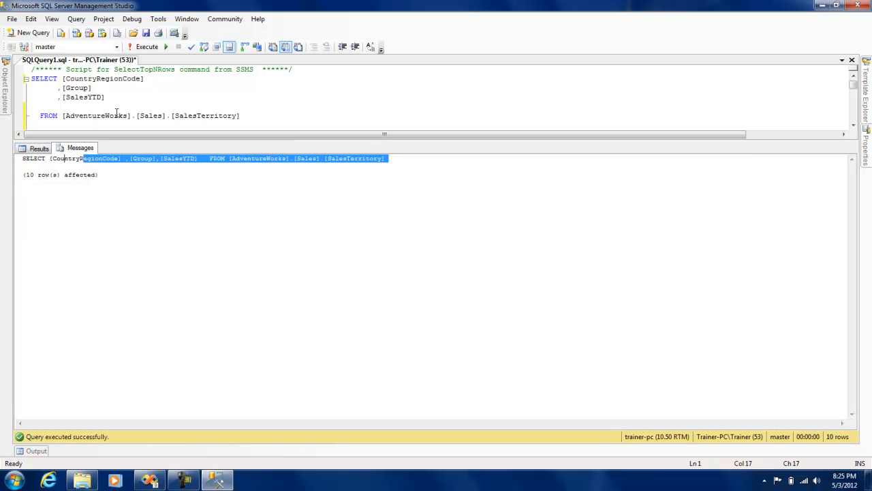